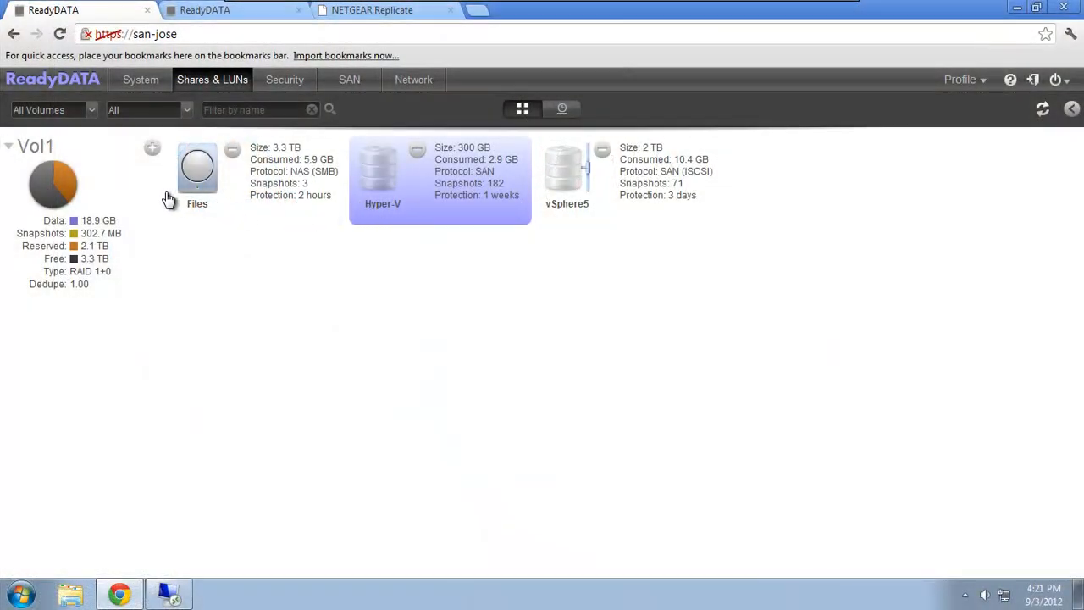
pyautogui.moveTo(402, 380)
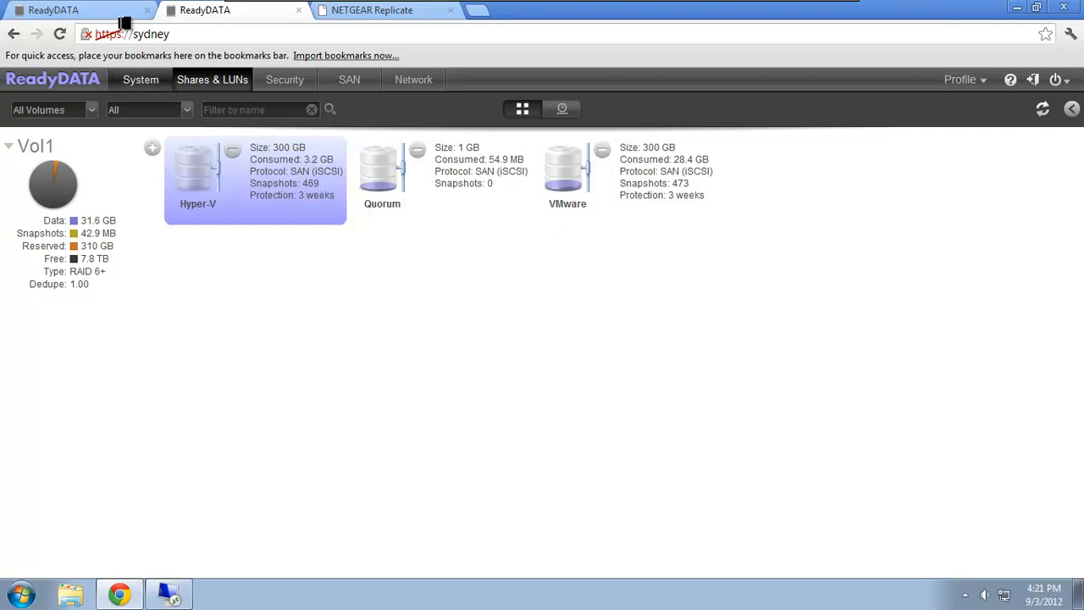
# Browse the San-Jose files network share (\\san-jose) in Windows Explorer
pyautogui.click(76, 9)
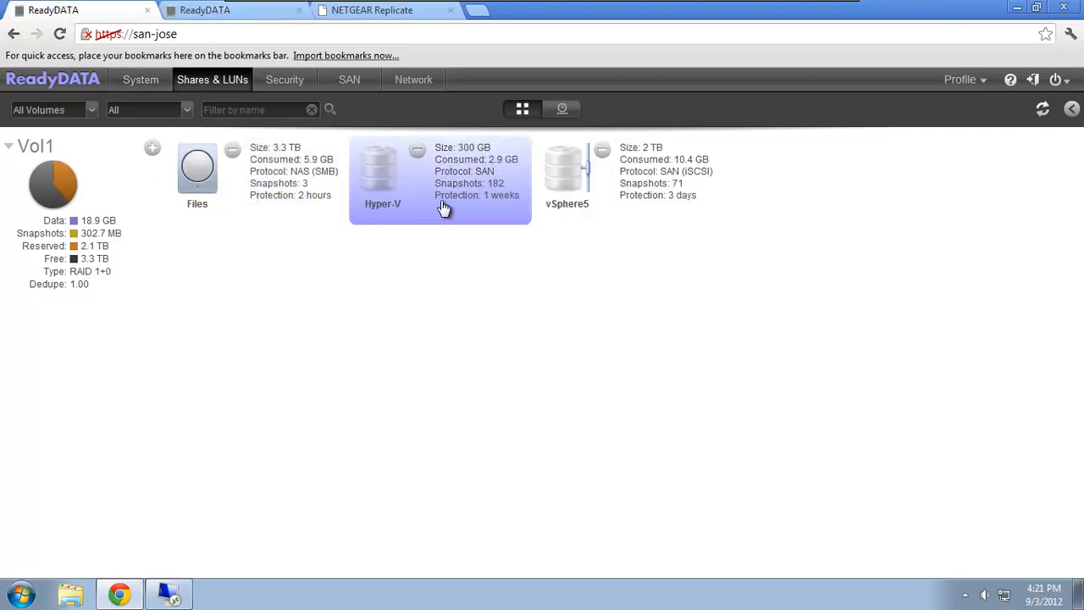
pyautogui.moveTo(233, 271)
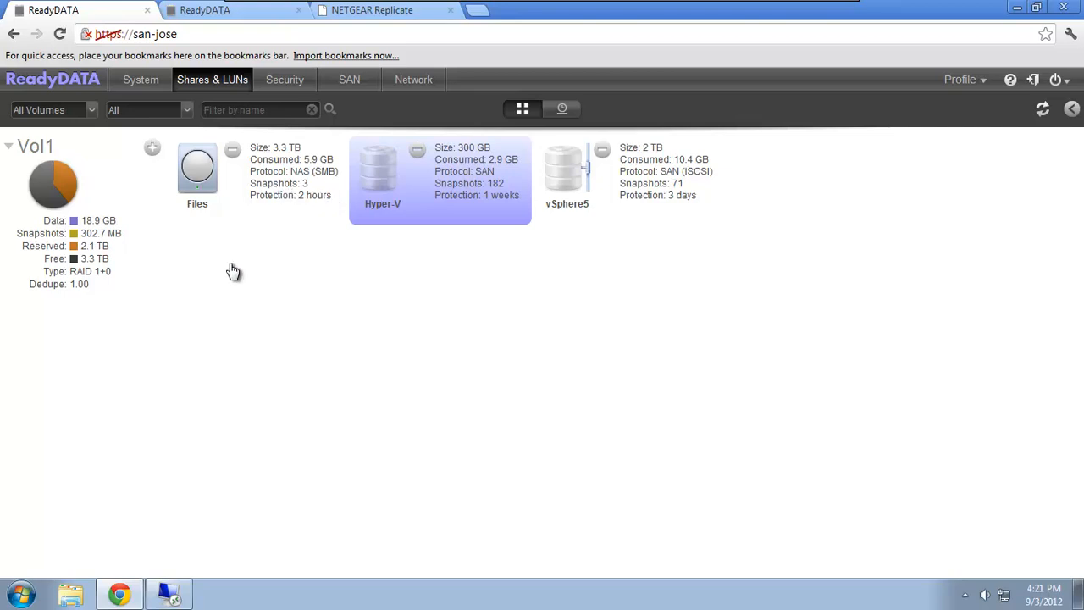
pyautogui.click(197, 178)
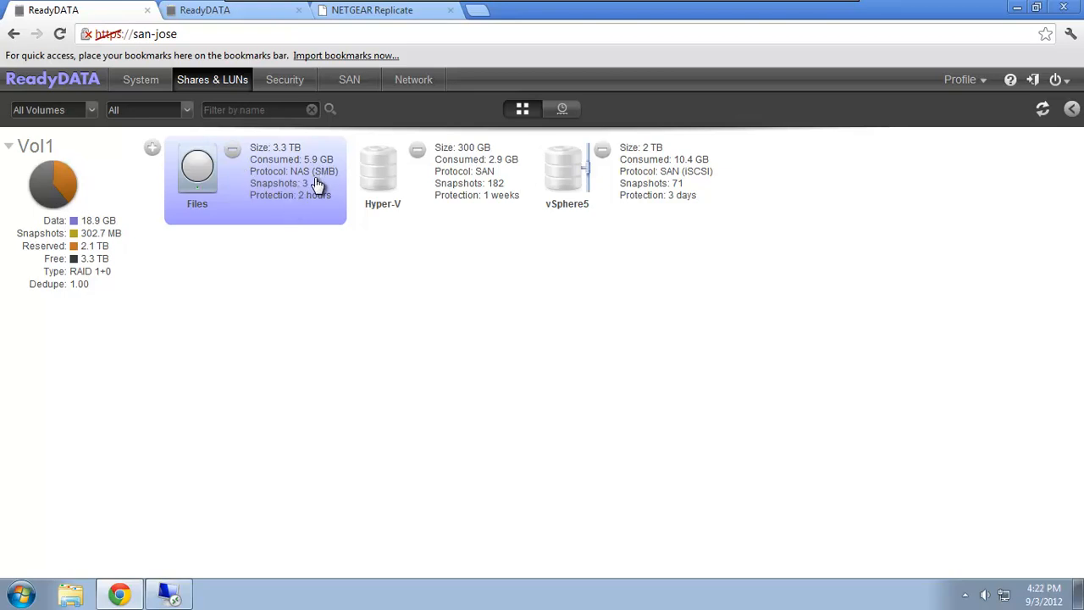
pyautogui.moveTo(297, 195)
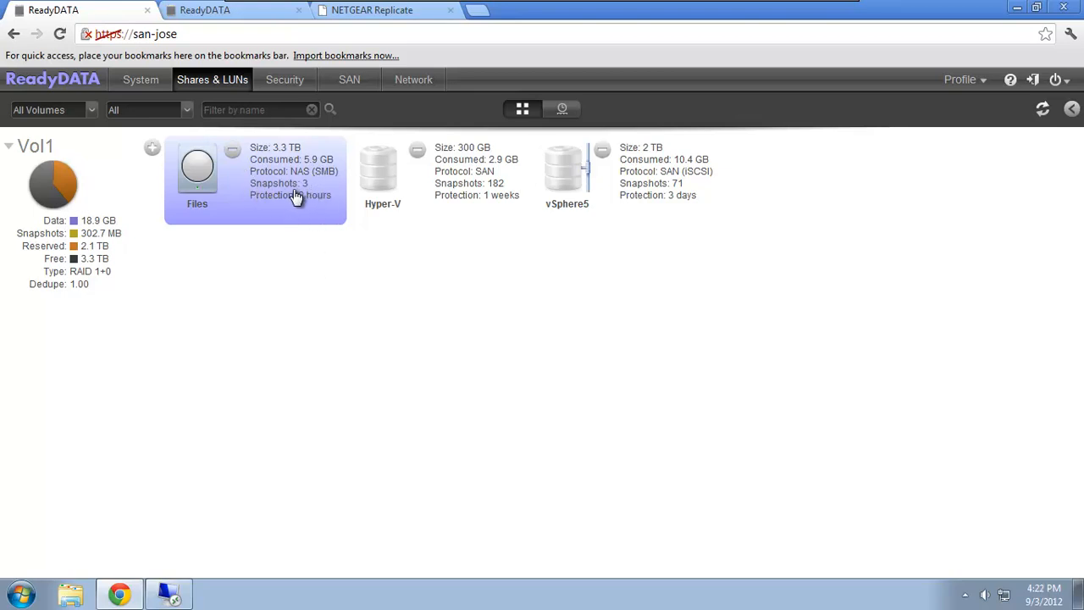
pyautogui.moveTo(309, 196)
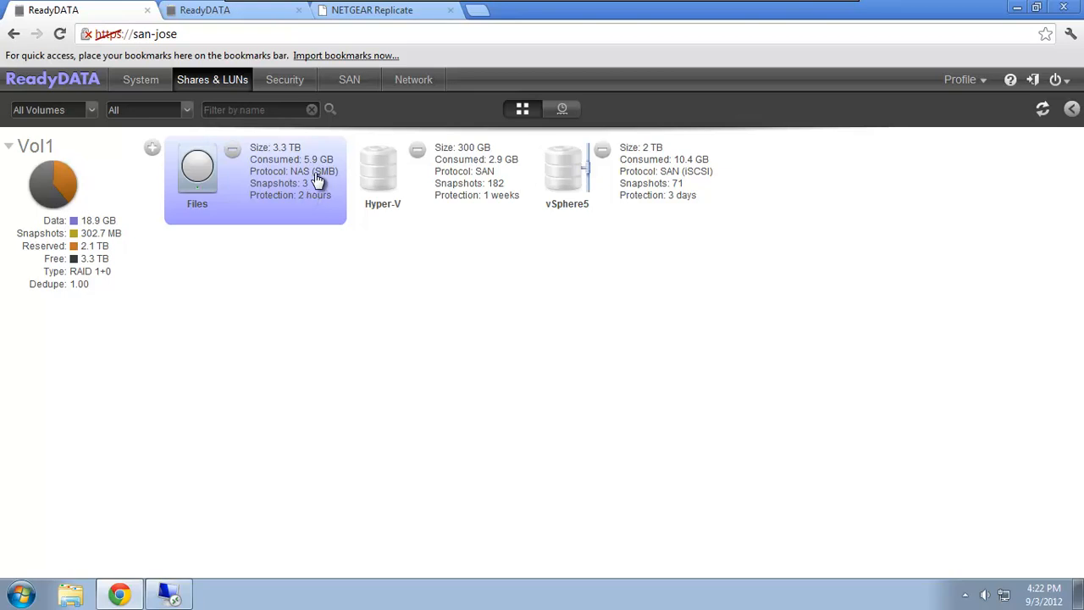
pyautogui.click(17, 593)
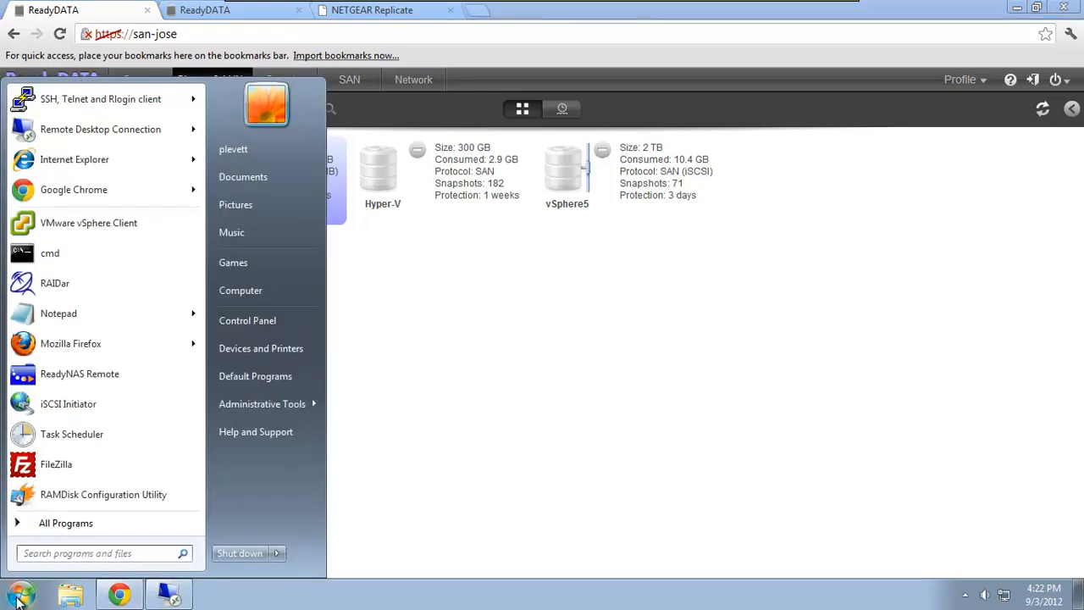
pyautogui.write('\\\\s')
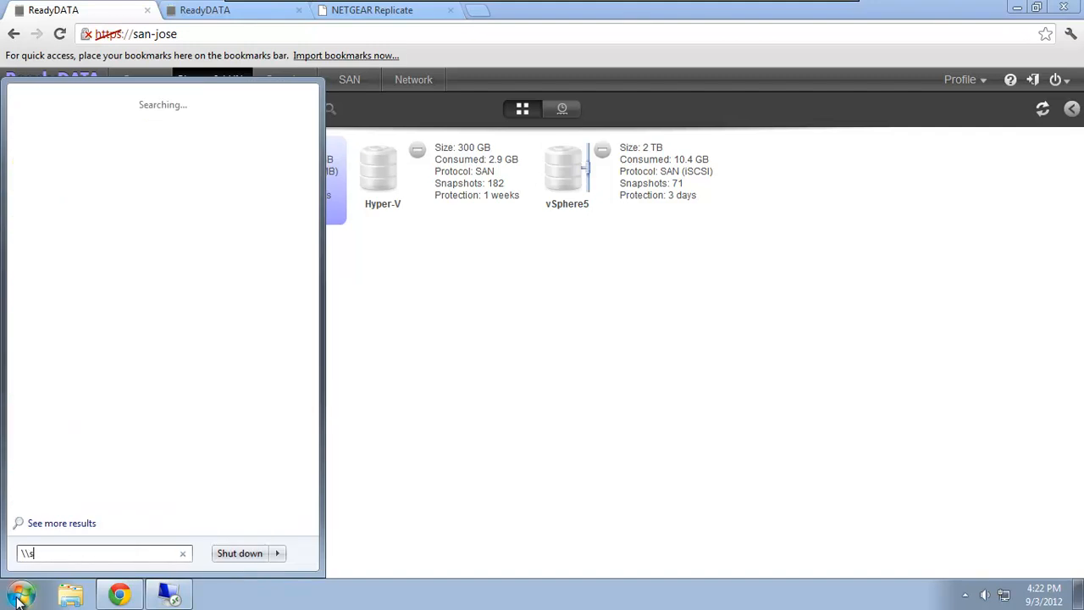
pyautogui.write('an-jose')
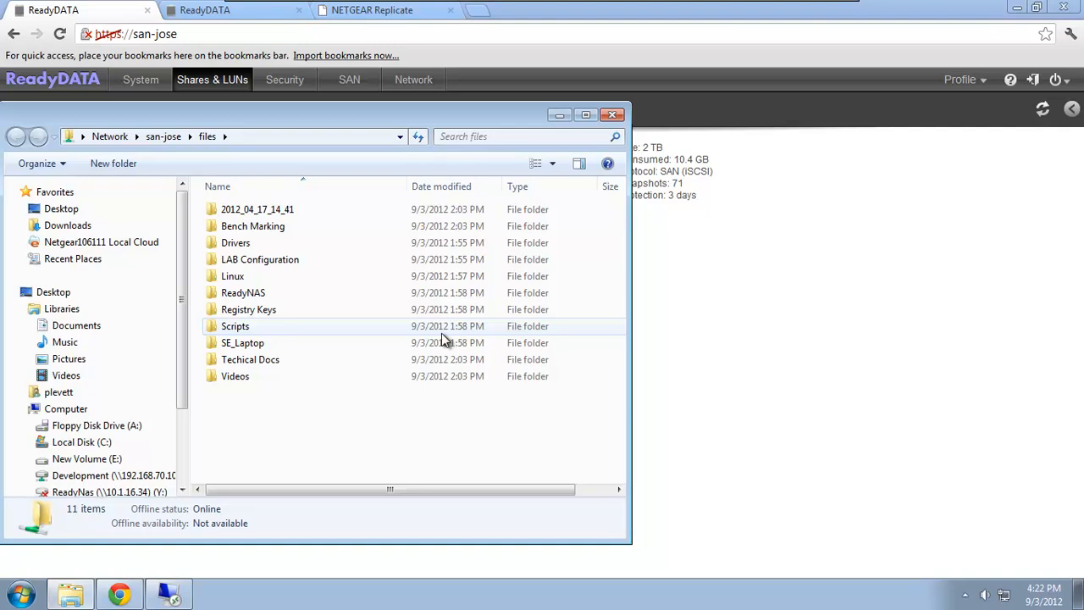
pyautogui.moveTo(223, 25)
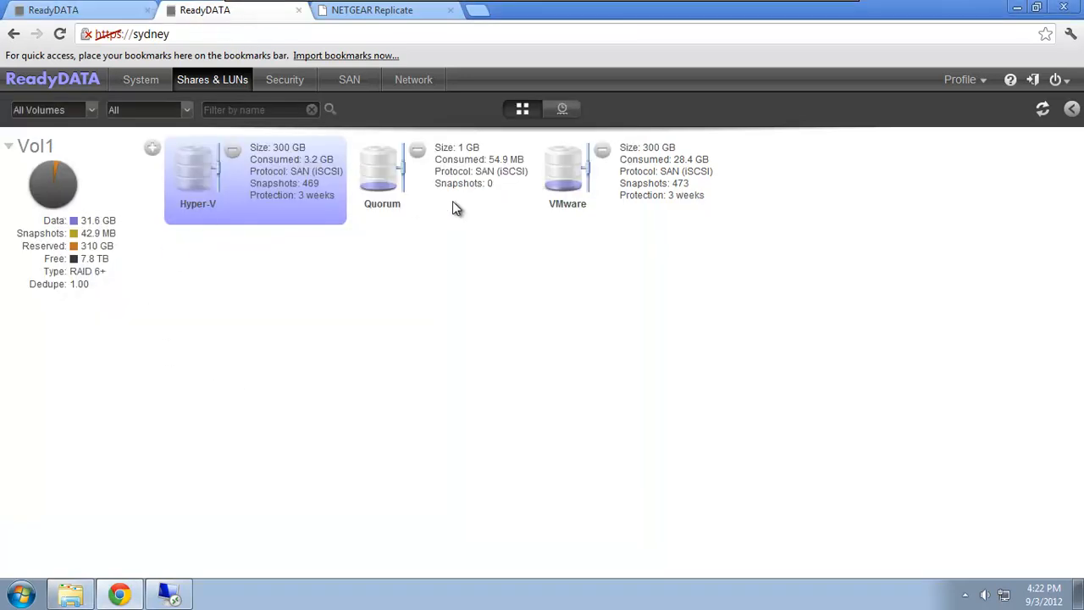
pyautogui.moveTo(327, 305)
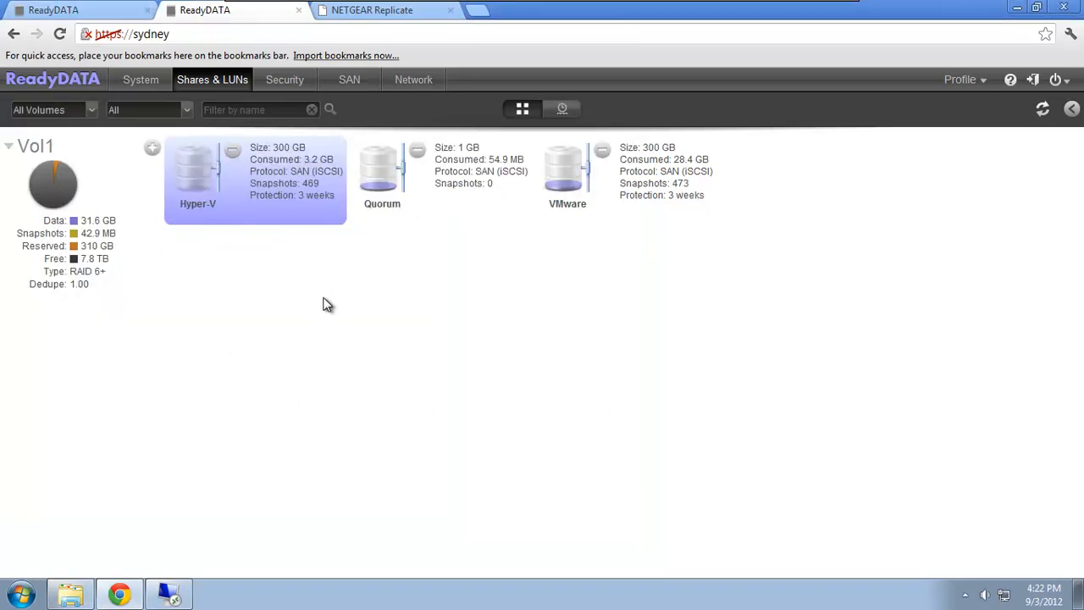
pyautogui.moveTo(339, 307)
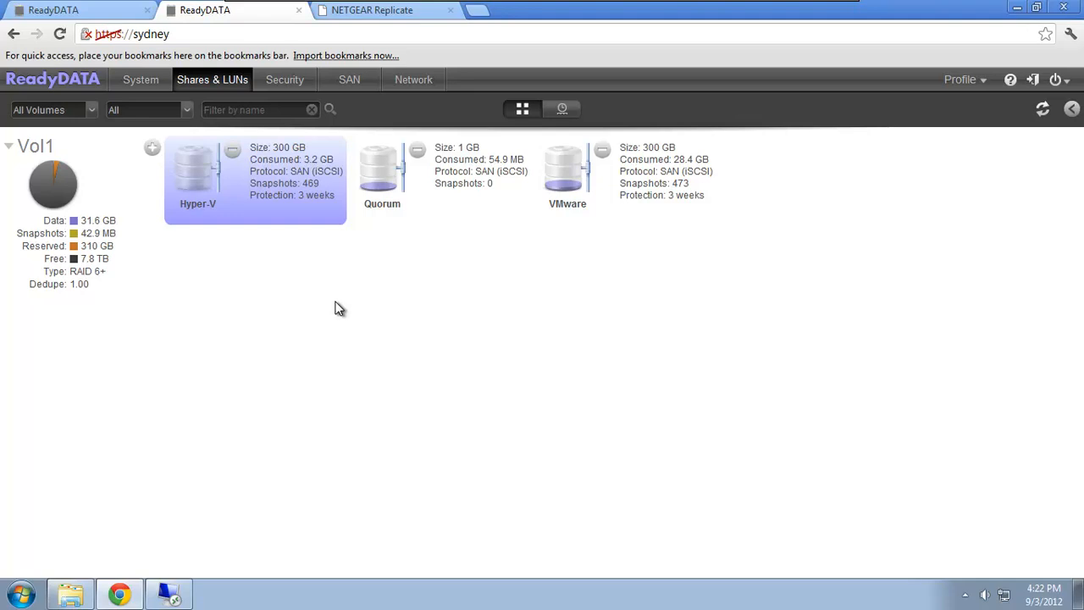
# Show the Replicate Network view listing the San-Jose, Sydney and RD2-5200 devices
pyautogui.click(372, 9)
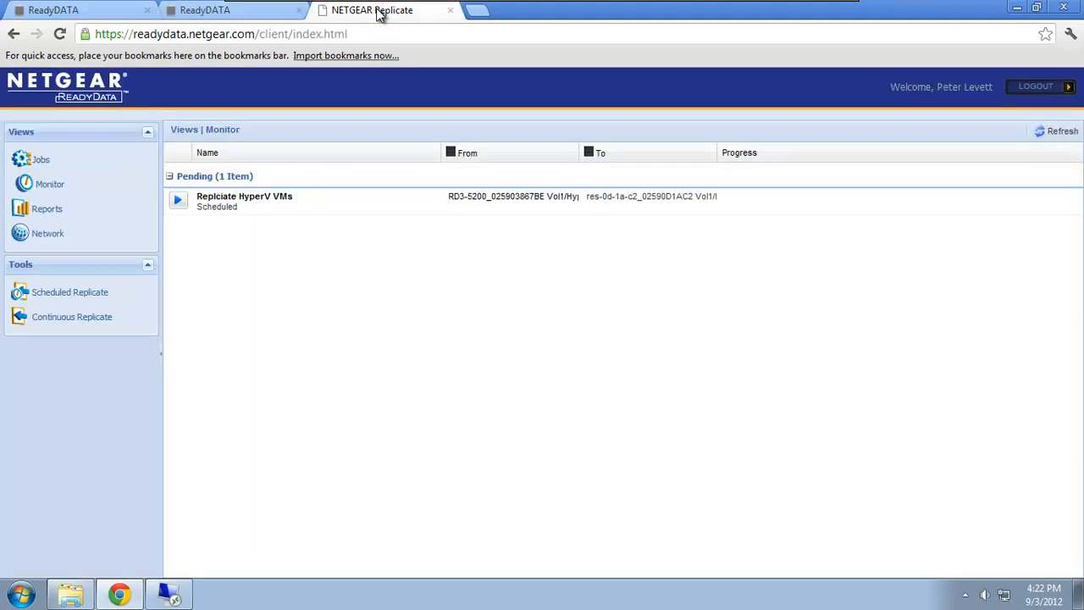
pyautogui.moveTo(413, 264)
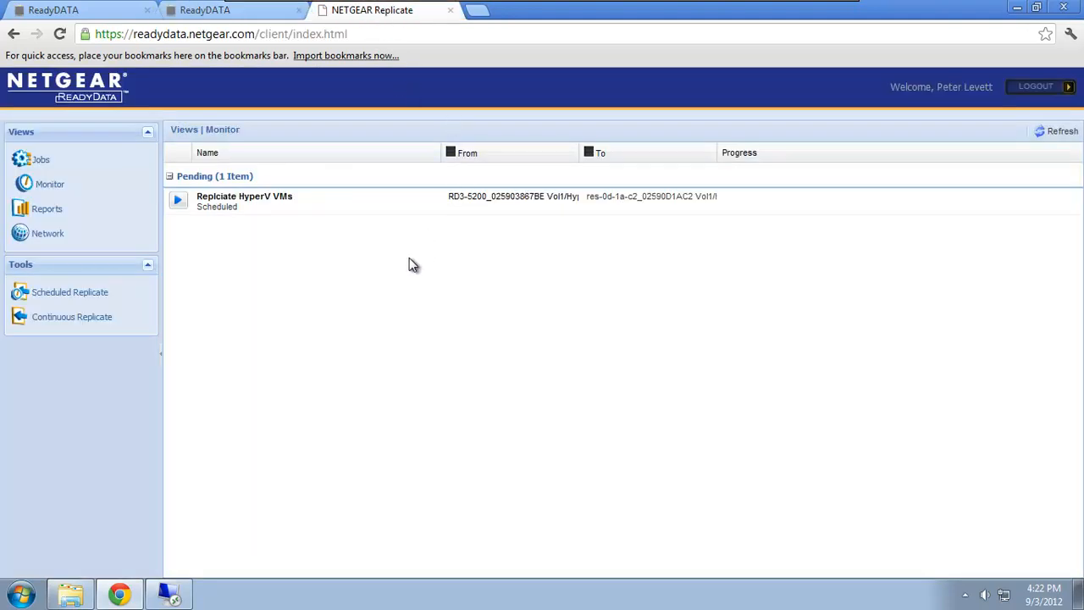
pyautogui.moveTo(47, 243)
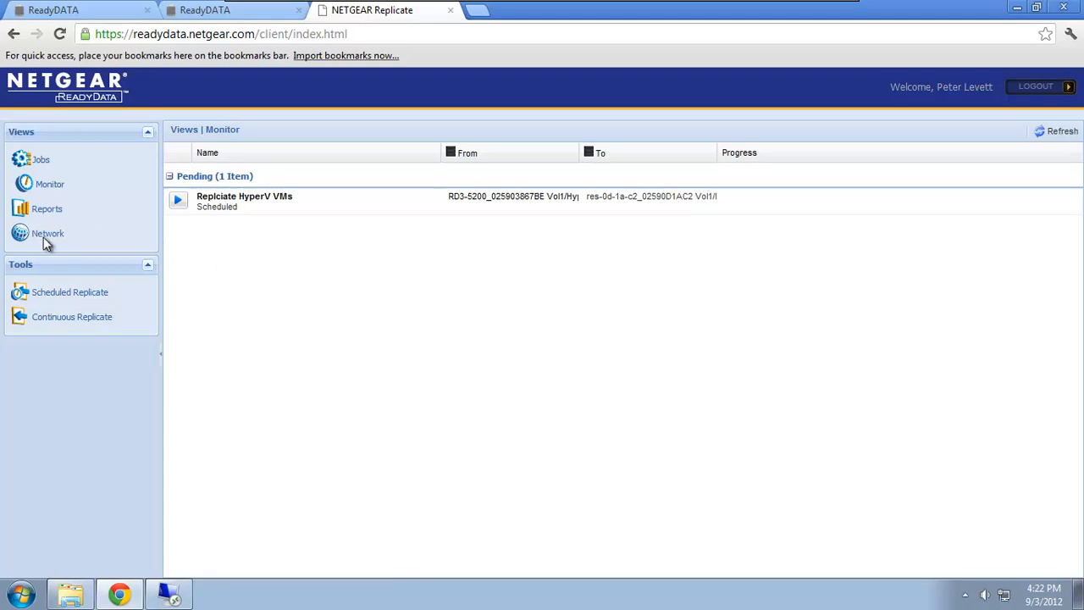
pyautogui.click(47, 233)
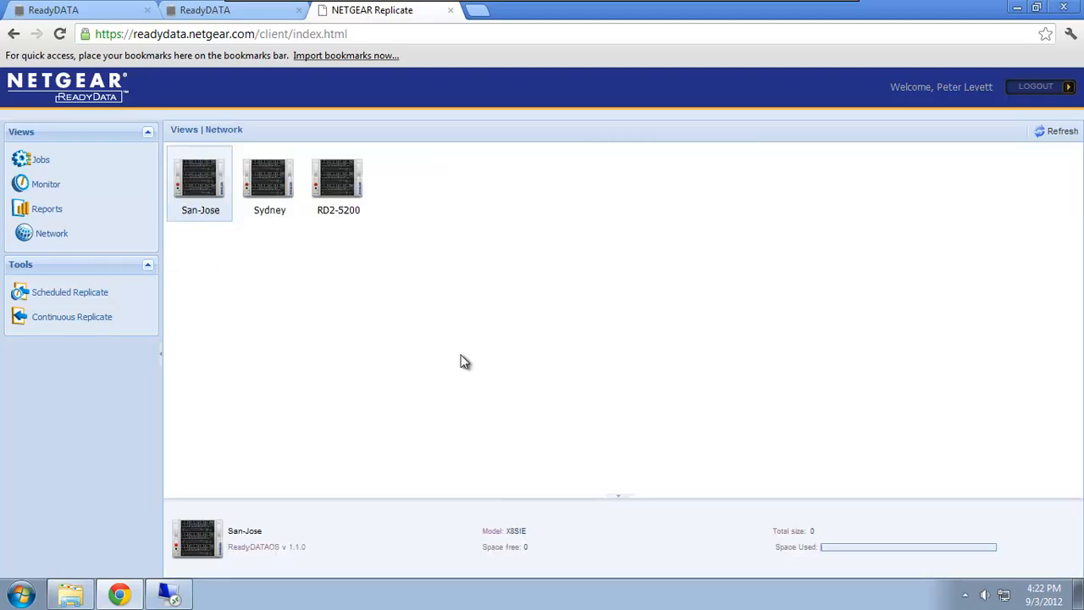
pyautogui.moveTo(203, 186)
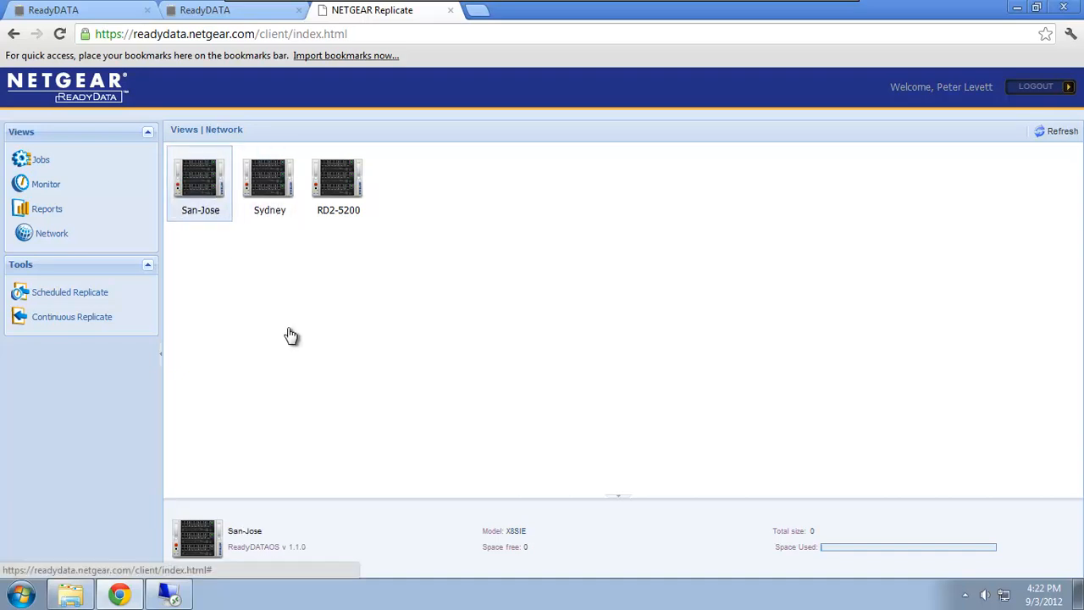
pyautogui.moveTo(292, 343)
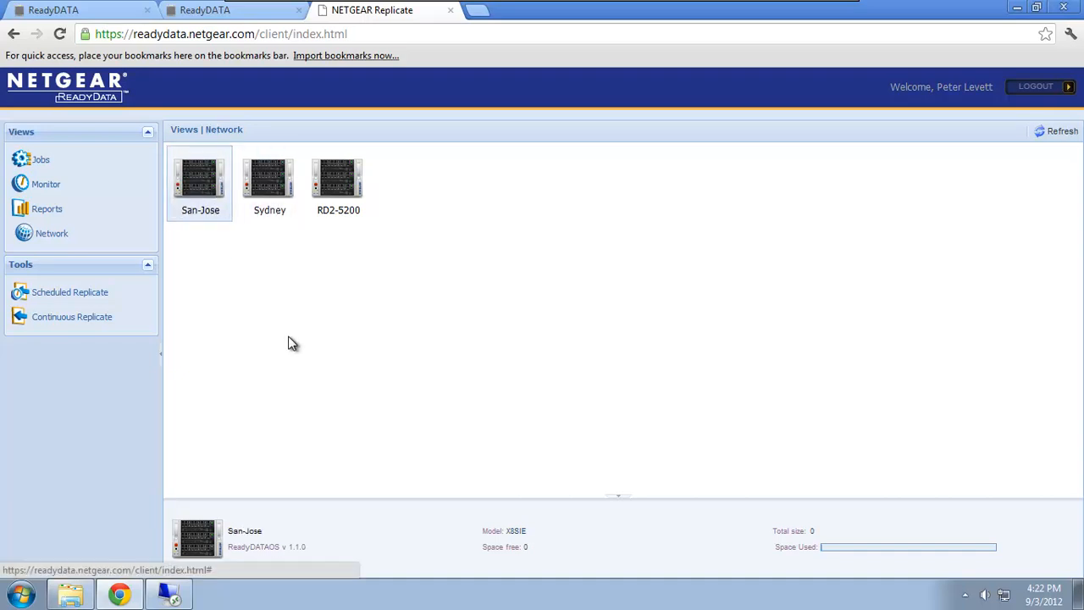
pyautogui.moveTo(290, 337)
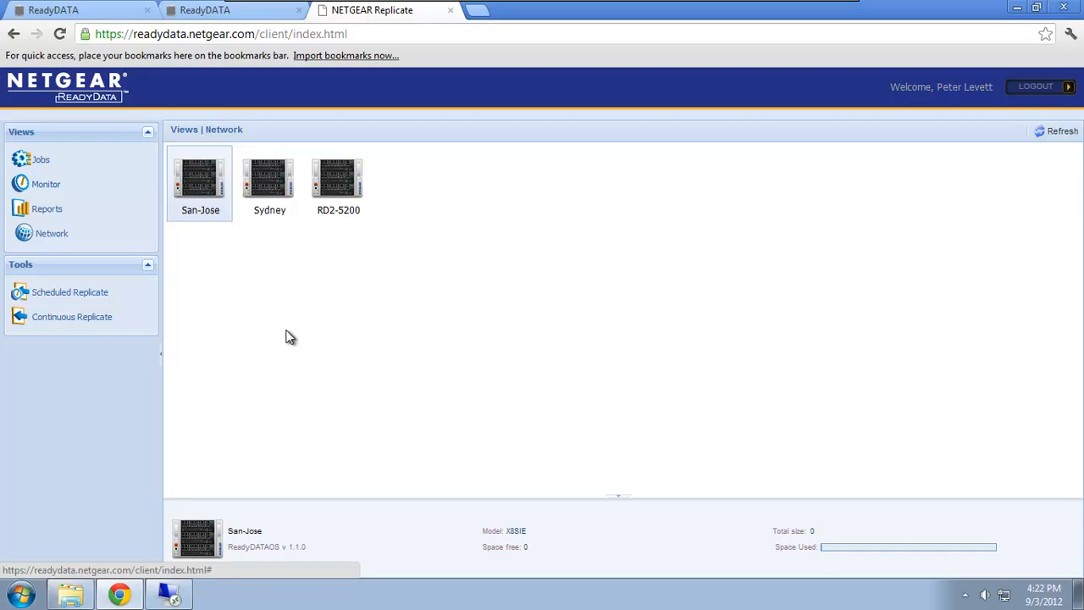
pyautogui.moveTo(220, 191)
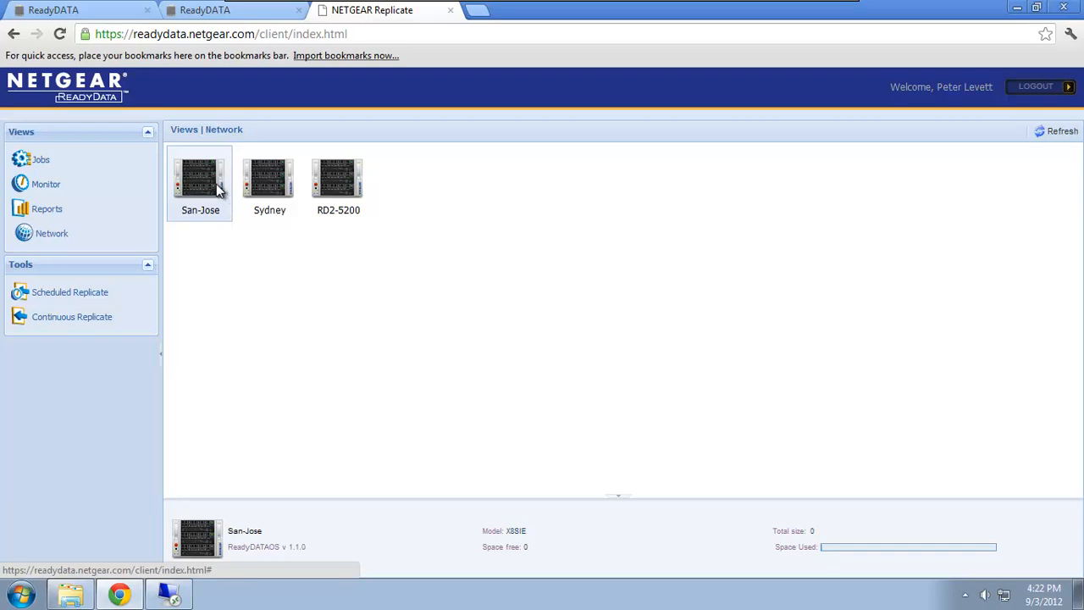
pyautogui.moveTo(267, 307)
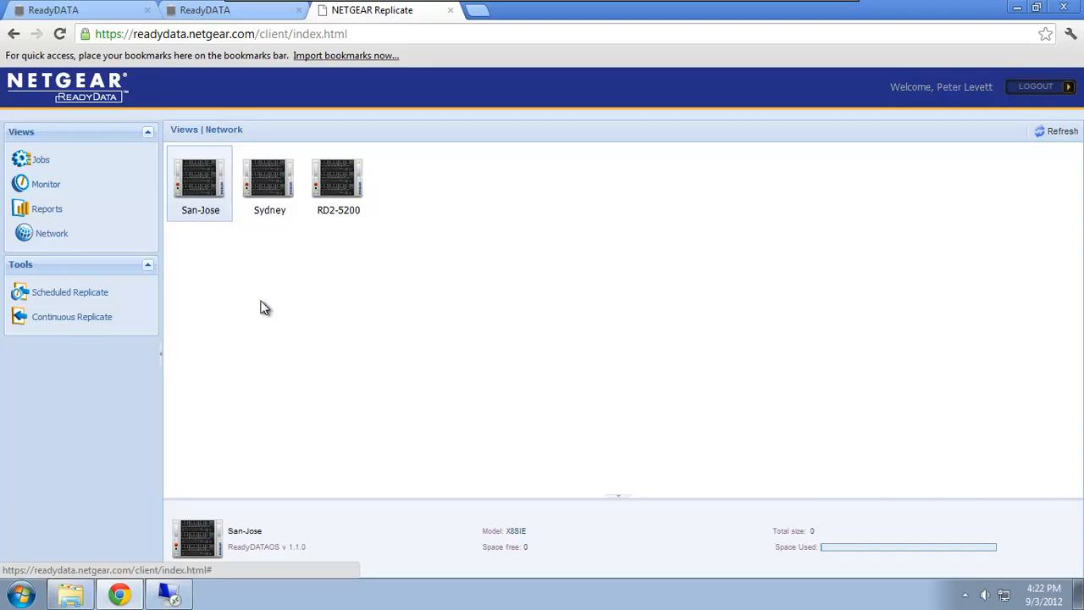
pyautogui.moveTo(264, 287)
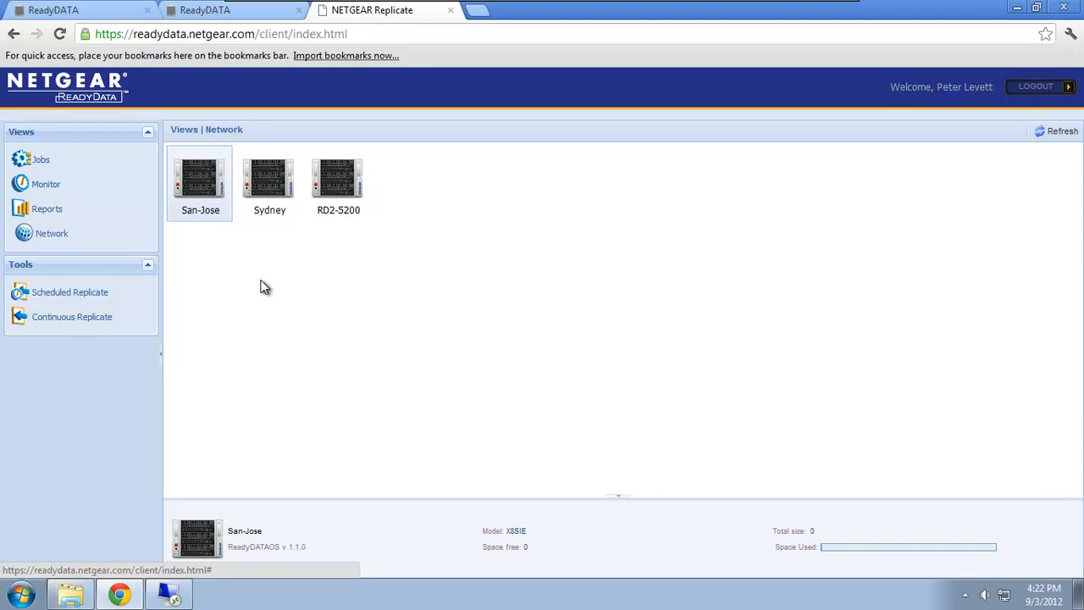
pyautogui.moveTo(242, 255)
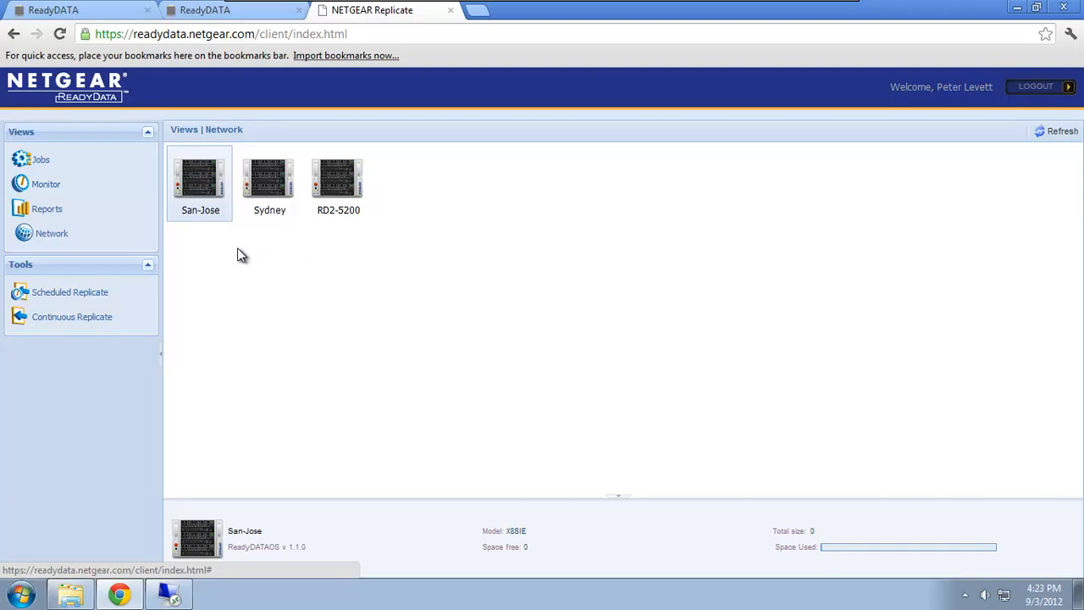
pyautogui.moveTo(85, 330)
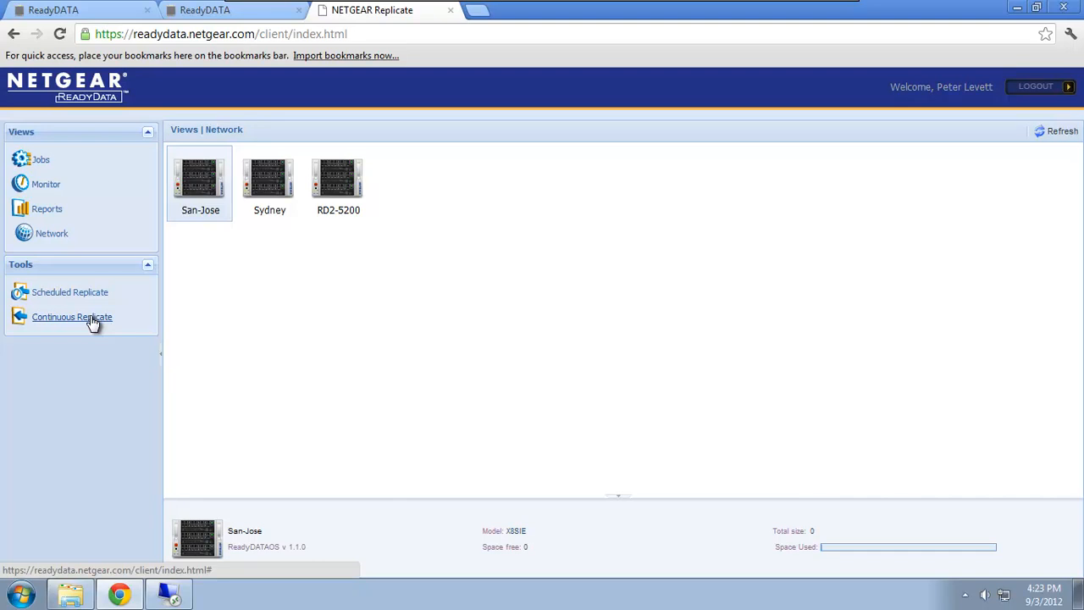
# Start a continuous replication job named 'Protect Files'
pyautogui.click(72, 316)
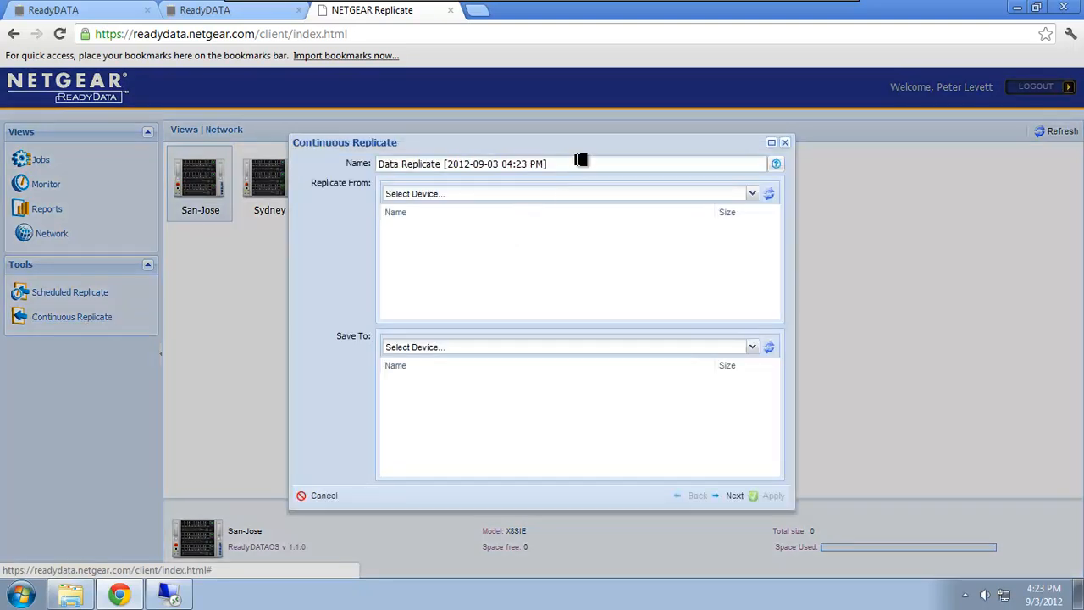
pyautogui.tripleClick(462, 163)
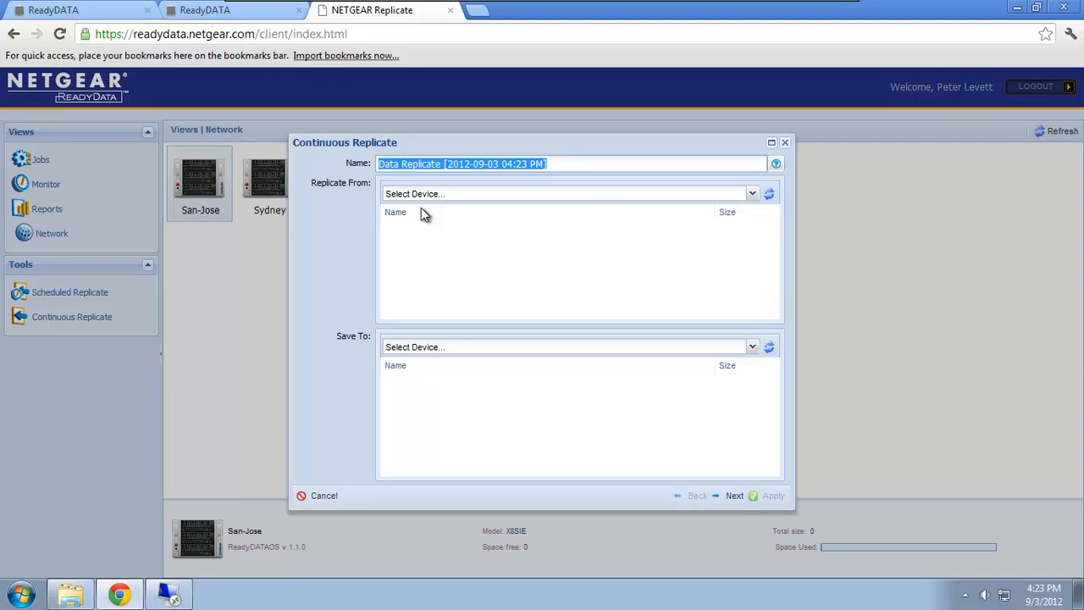
pyautogui.write('Protect')
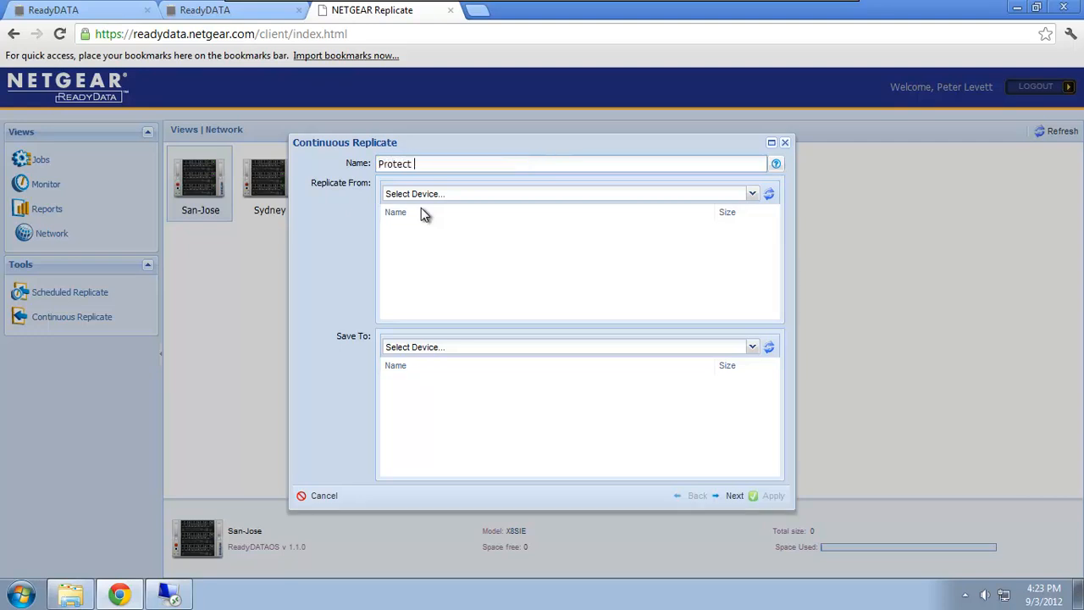
pyautogui.write('Files')
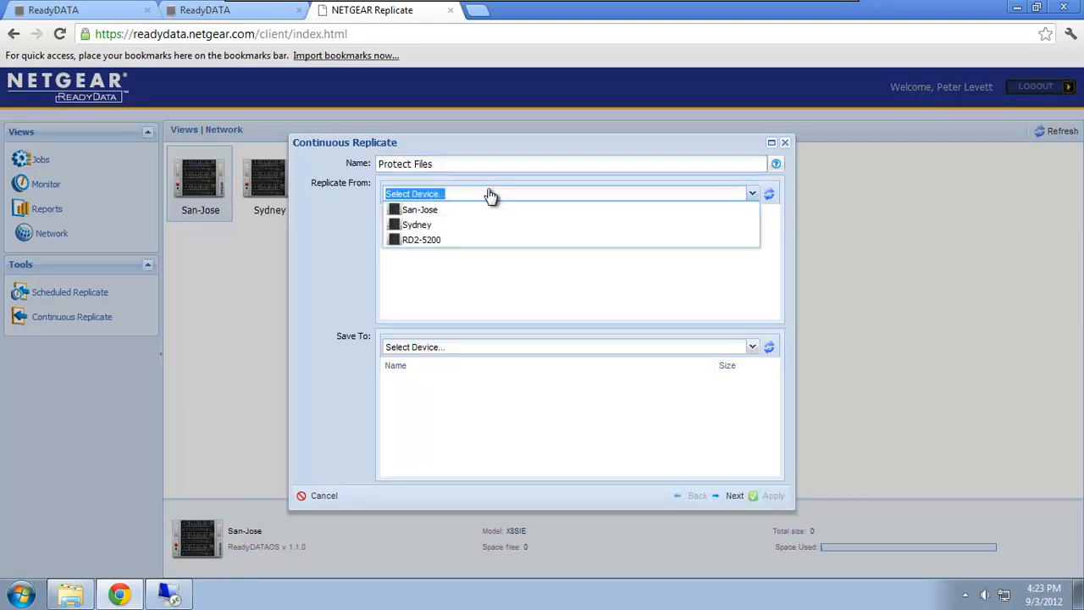
pyautogui.moveTo(419, 209)
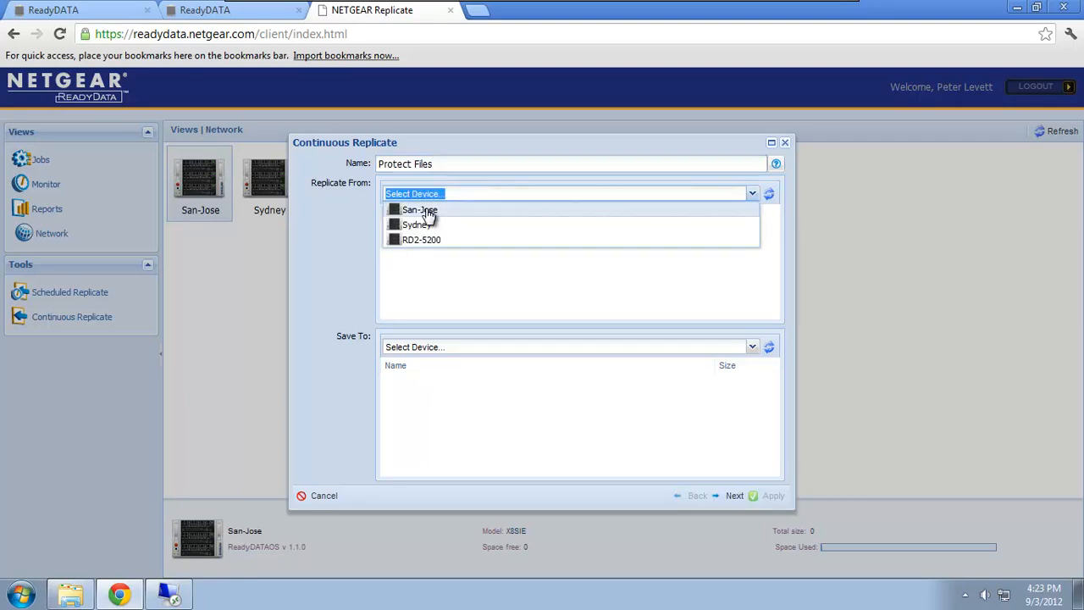
# Replicate San-Jose's Files share to Sydney's Vol1 as the destination
pyautogui.click(420, 209)
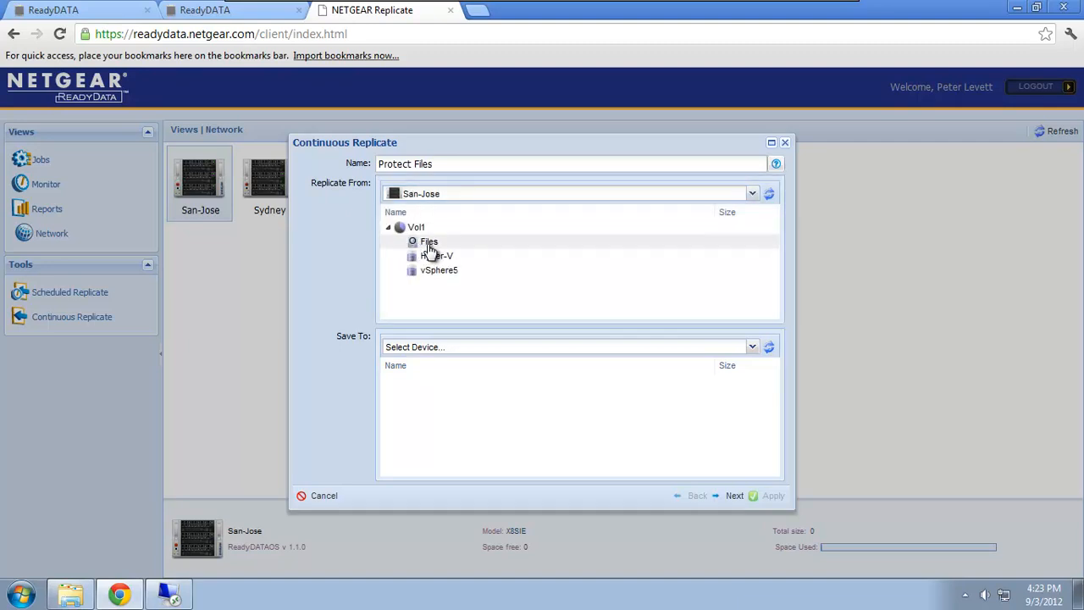
pyautogui.click(430, 241)
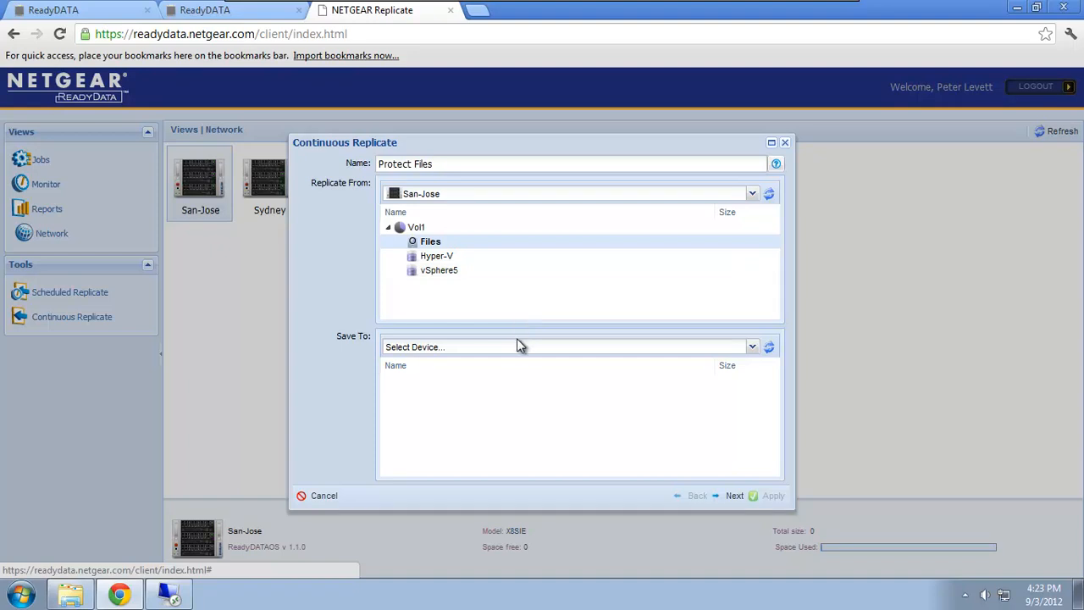
pyautogui.moveTo(459, 269)
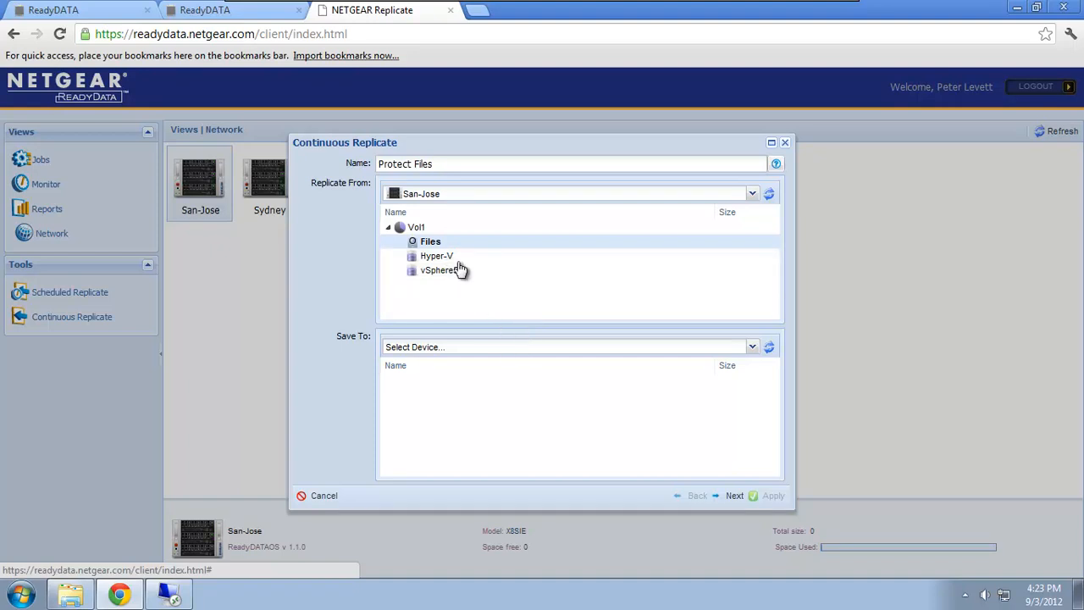
pyautogui.moveTo(491, 350)
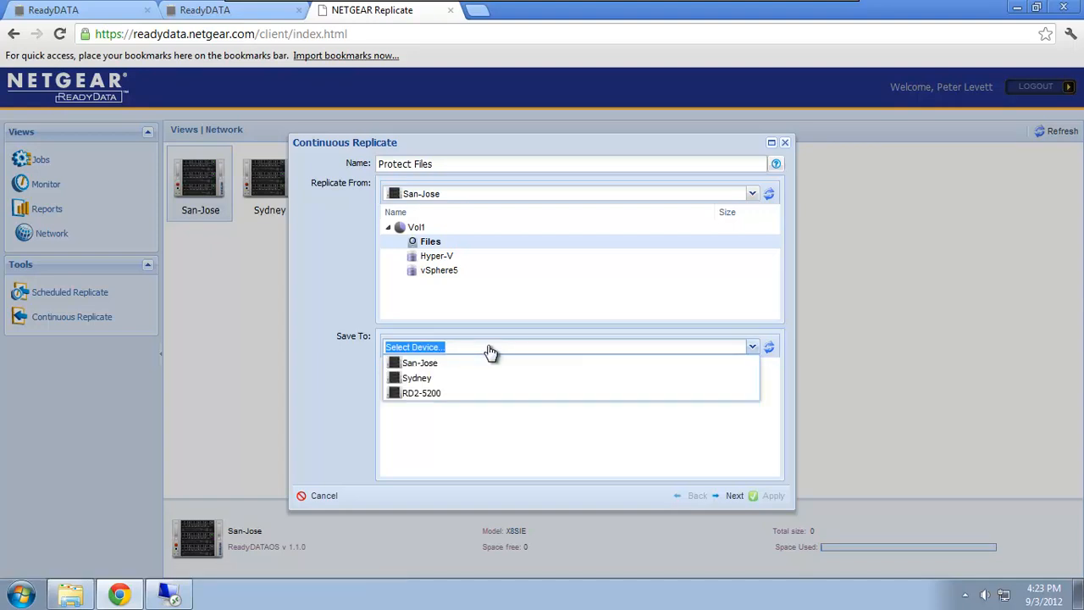
pyautogui.click(417, 378)
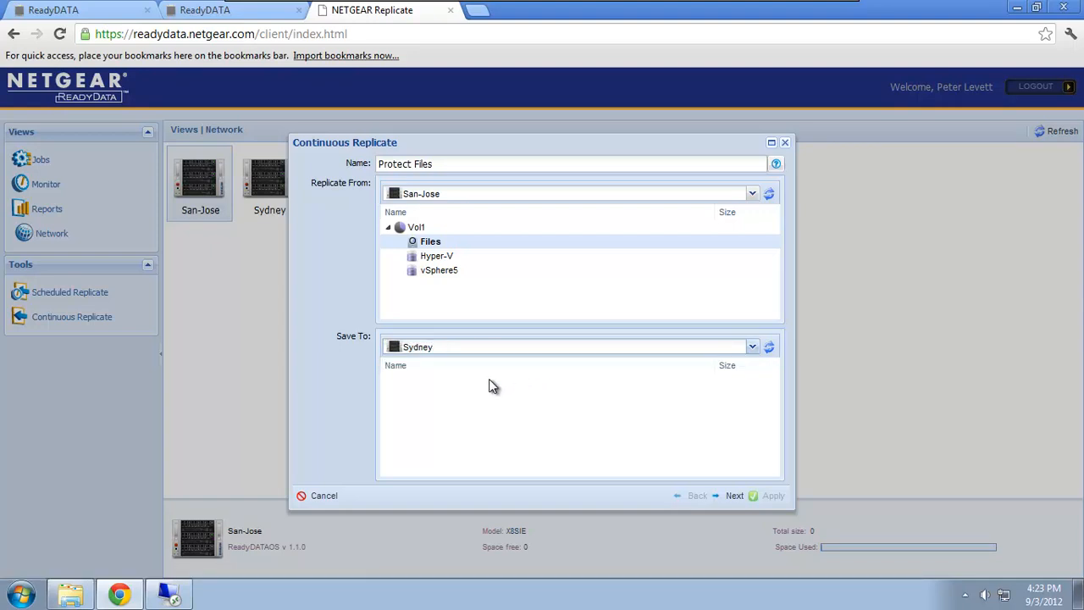
pyautogui.moveTo(426, 383)
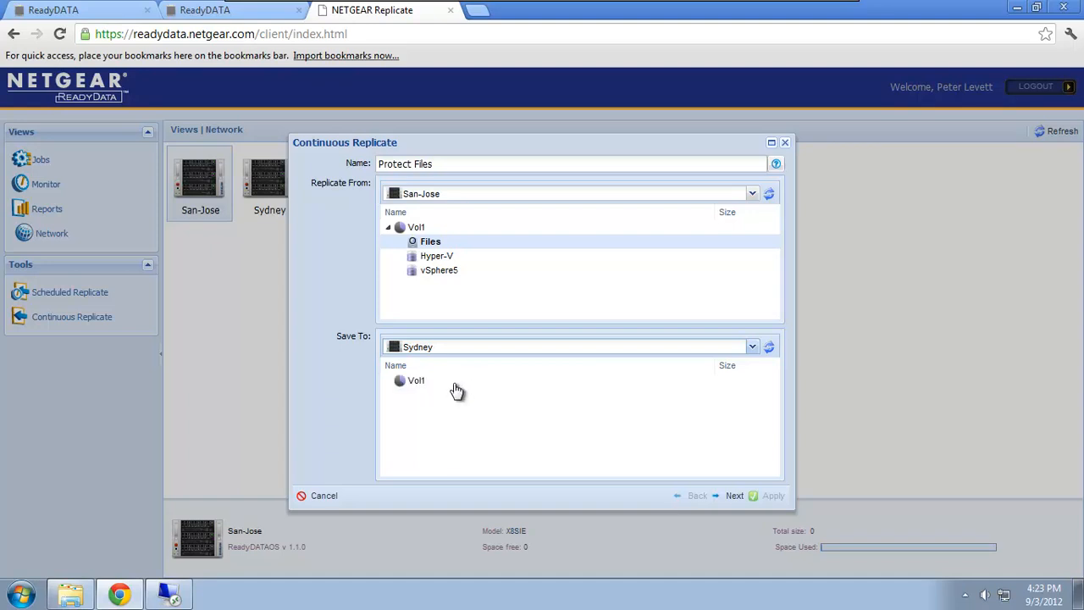
pyautogui.click(415, 379)
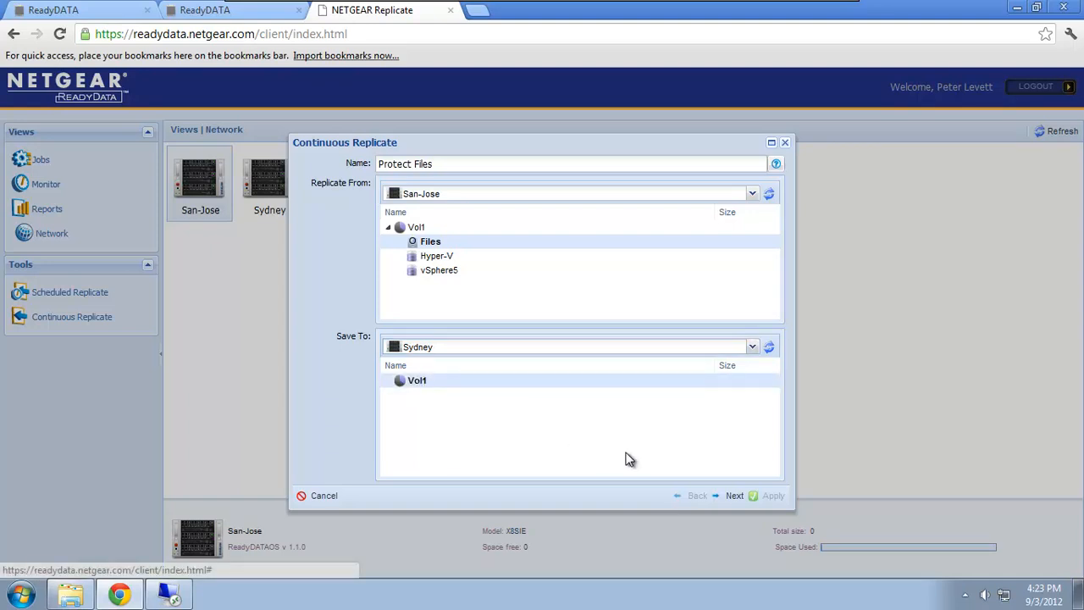
pyautogui.click(734, 495)
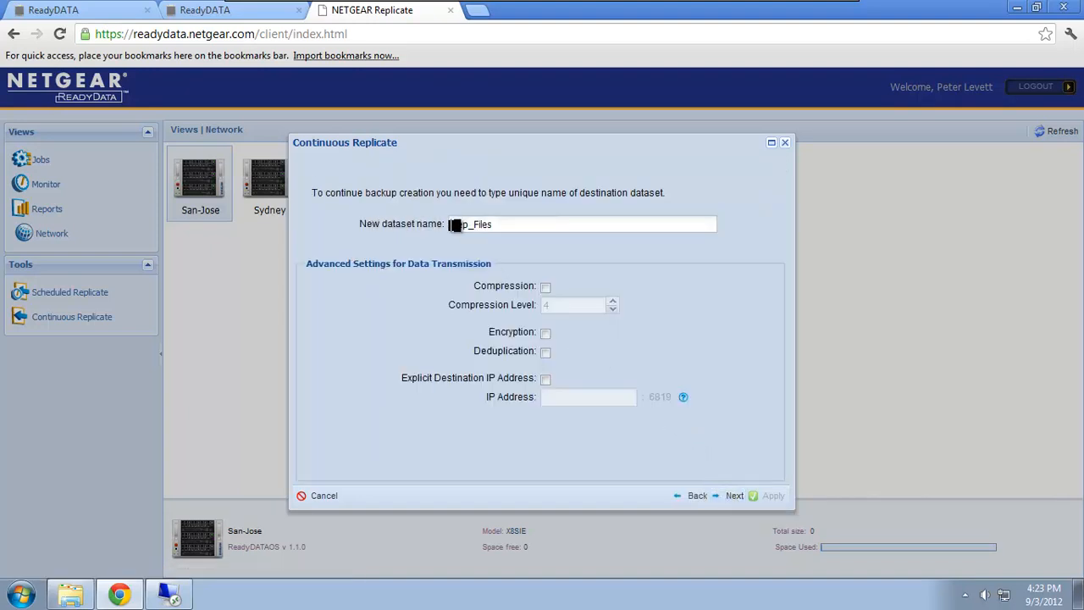
# Name the destination dataset Rep_Files, apply the job and view it running in Monitor
pyautogui.write('Rep_Files')
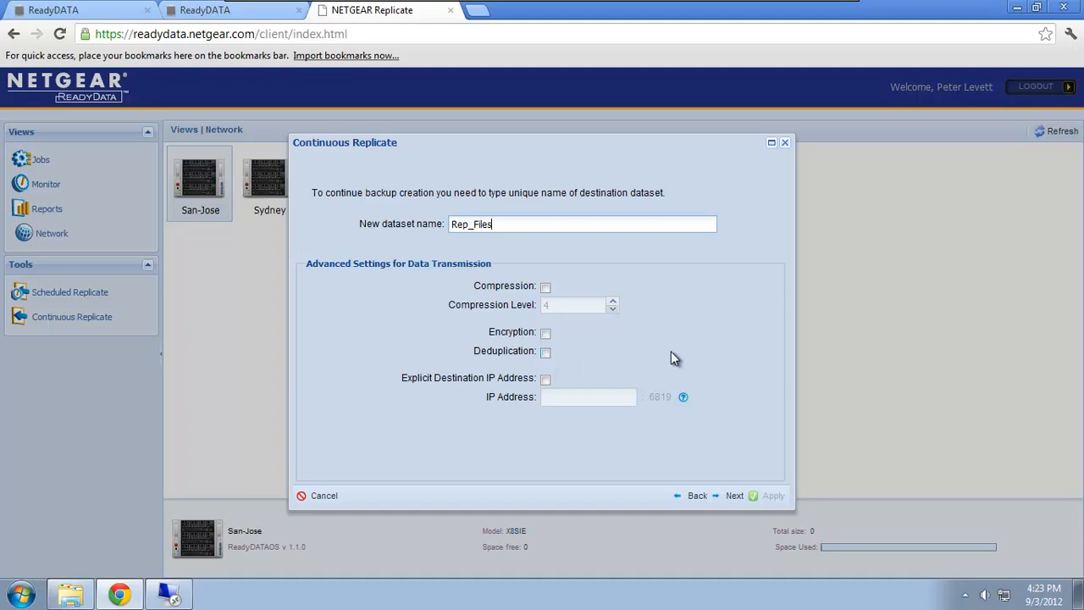
pyautogui.moveTo(663, 364)
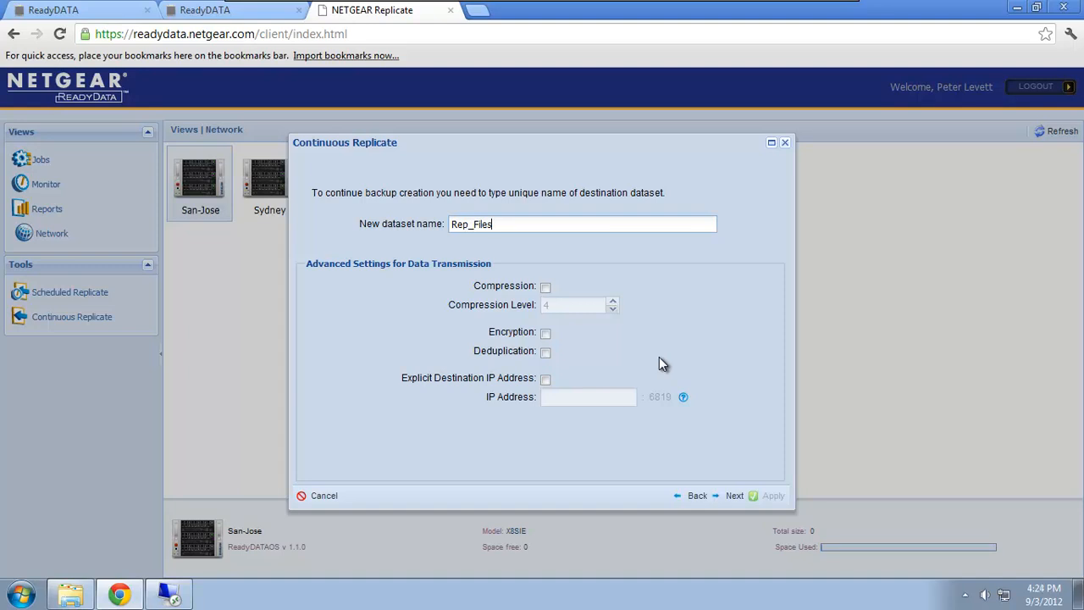
pyautogui.moveTo(714, 518)
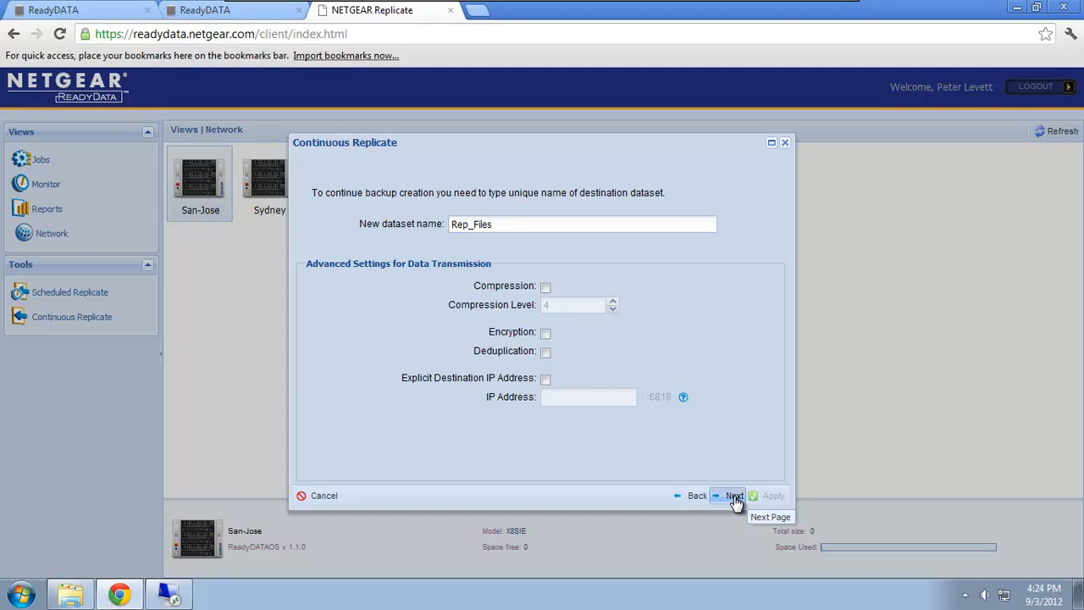
pyautogui.click(733, 495)
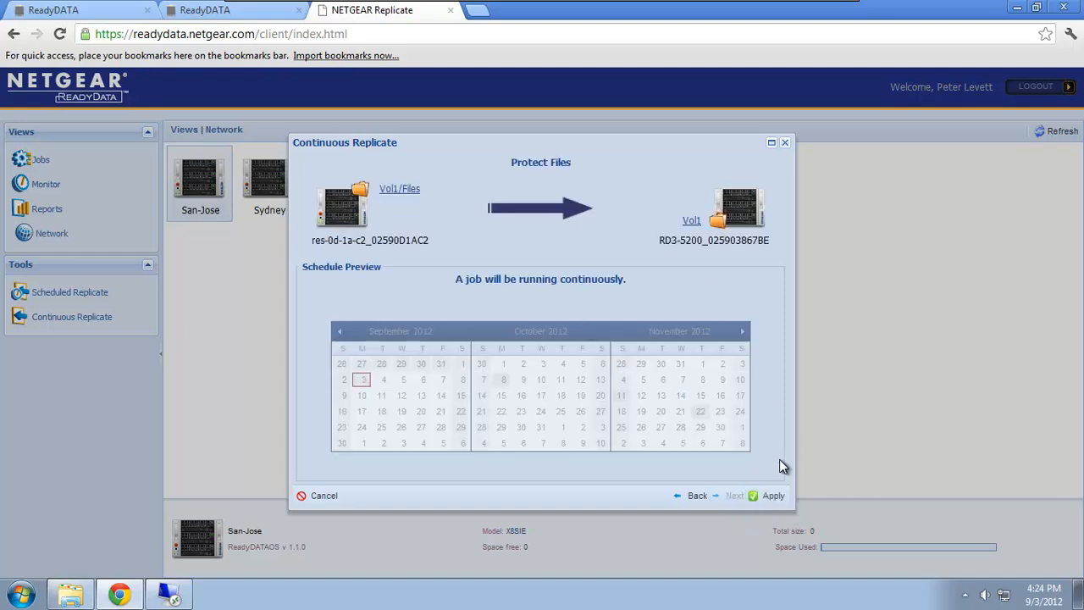
pyautogui.moveTo(771, 495)
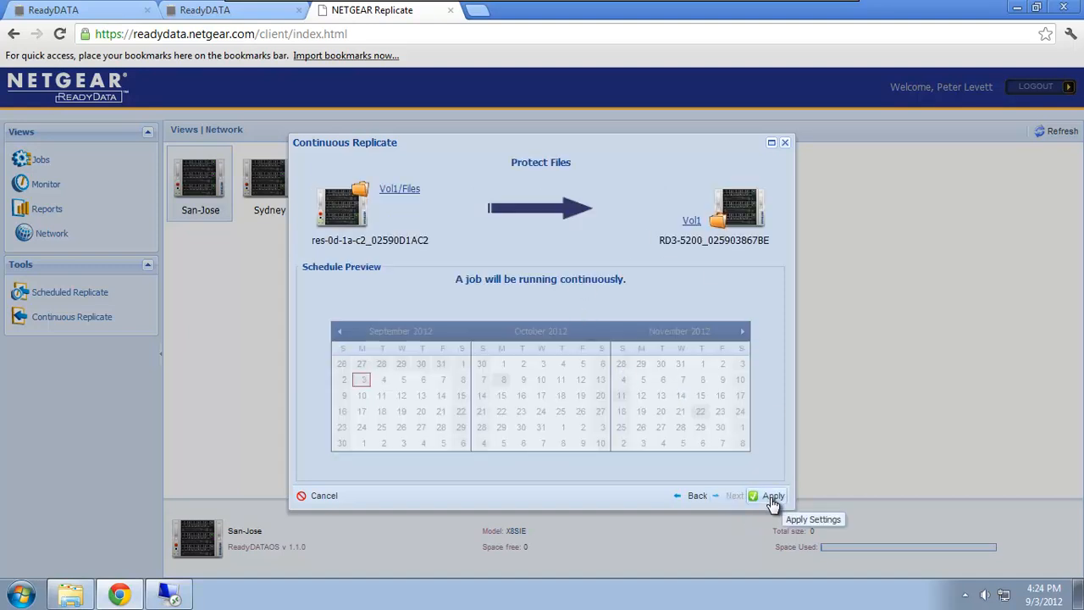
pyautogui.click(771, 495)
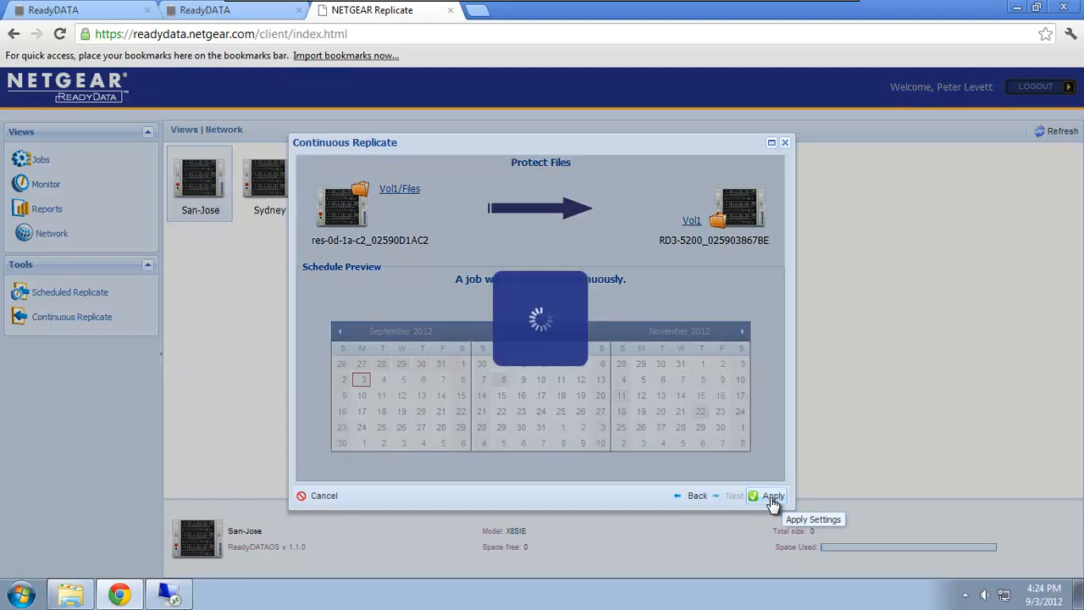
pyautogui.moveTo(711, 436)
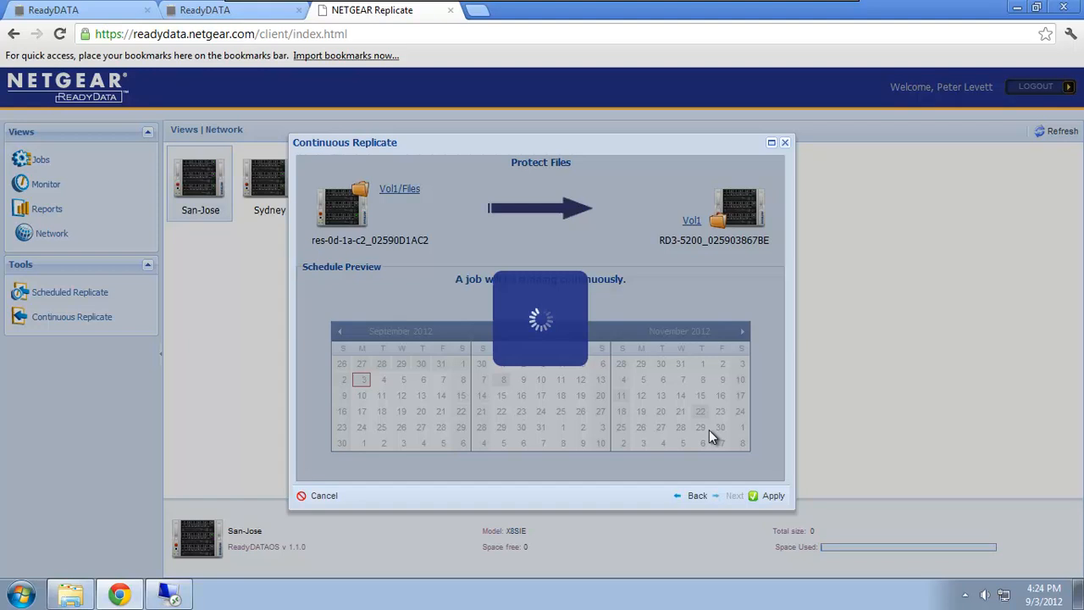
pyautogui.click(771, 495)
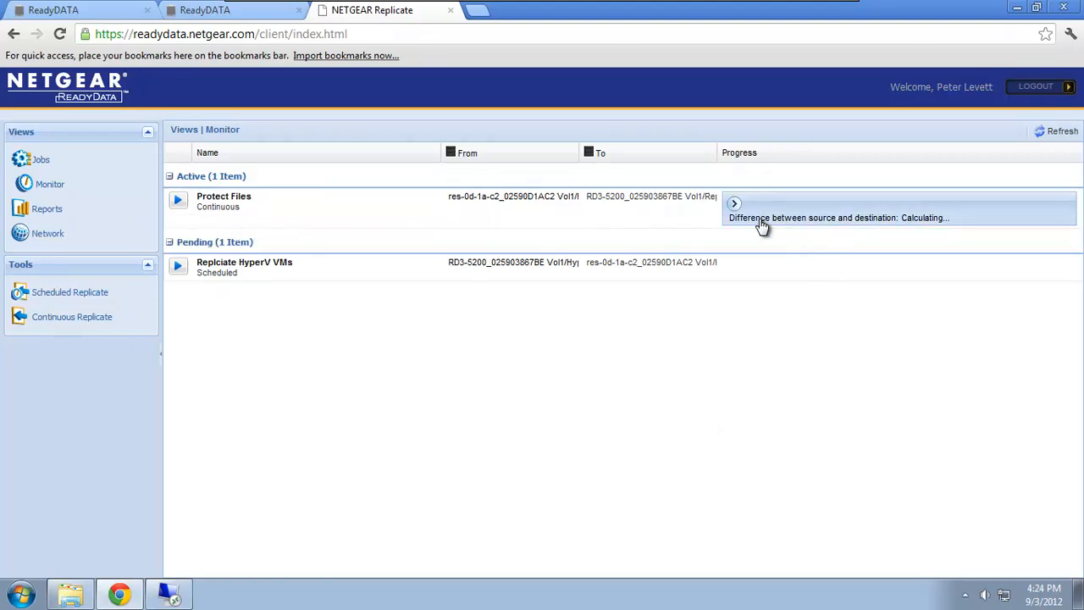
pyautogui.moveTo(794, 217)
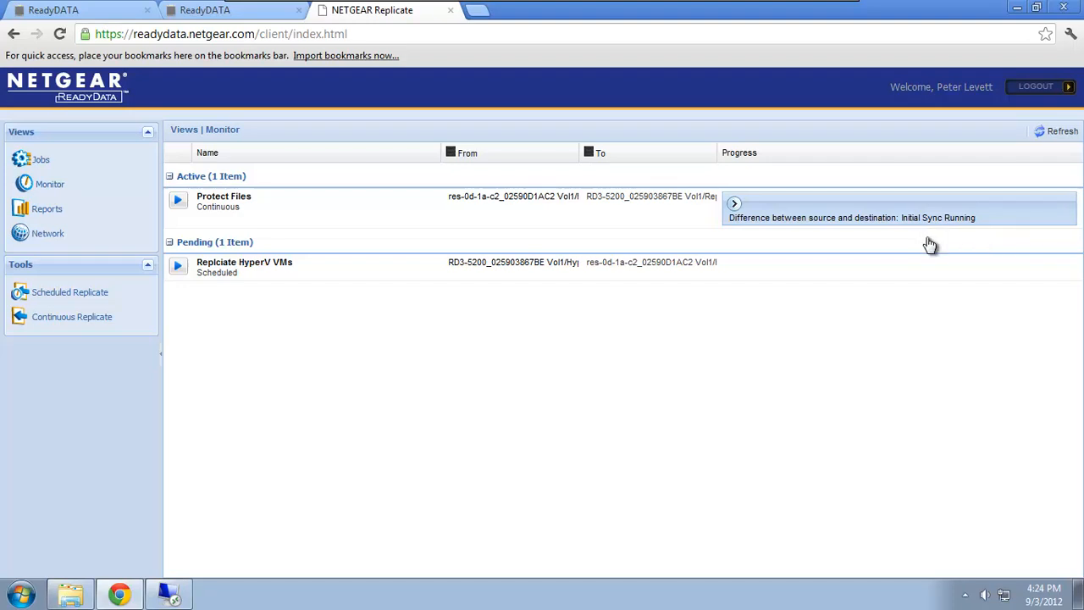
pyautogui.click(233, 10)
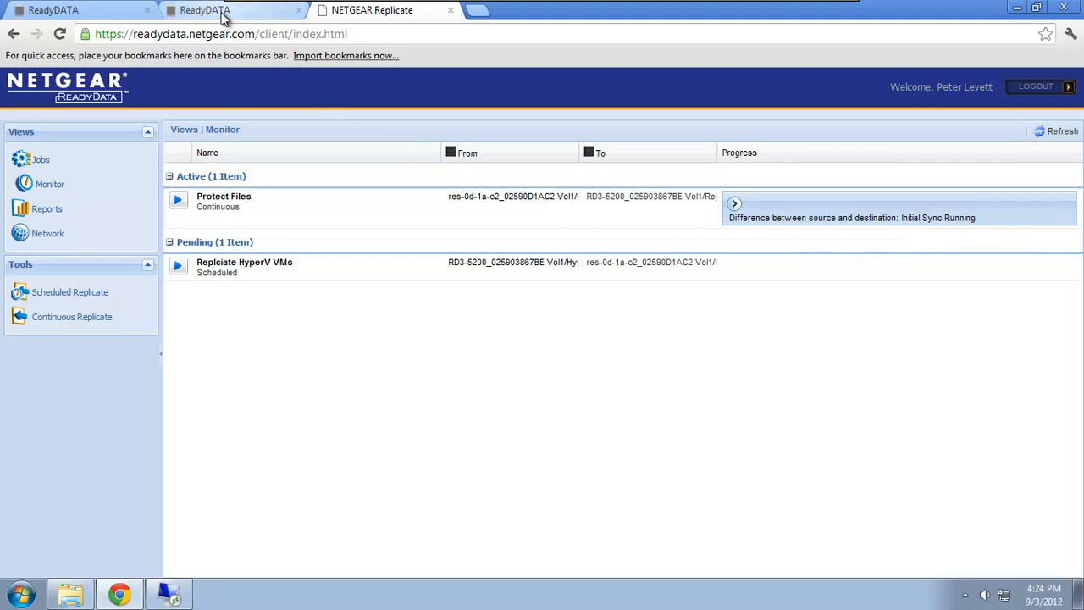
# Refresh Sydney's shares to reveal Rep_Files and add Domain Users to its access list
pyautogui.click(228, 10)
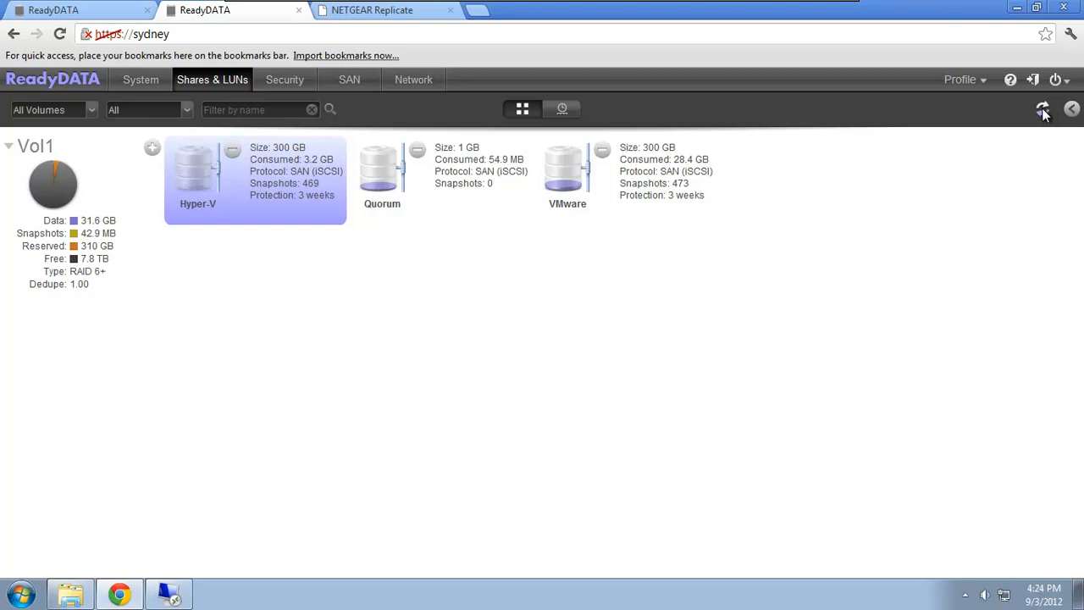
pyautogui.click(1043, 109)
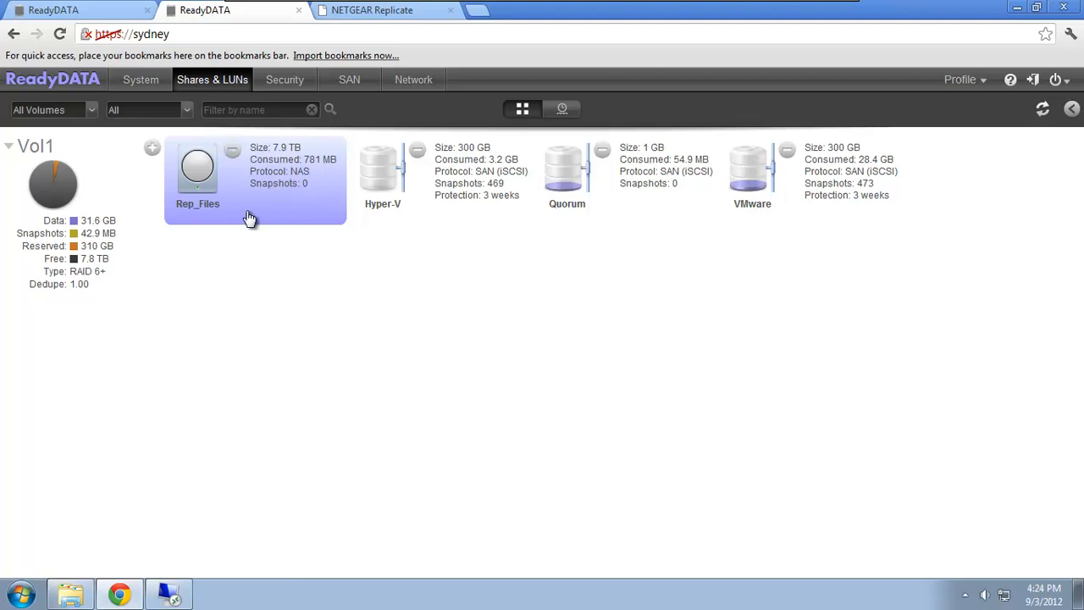
pyautogui.moveTo(307, 212)
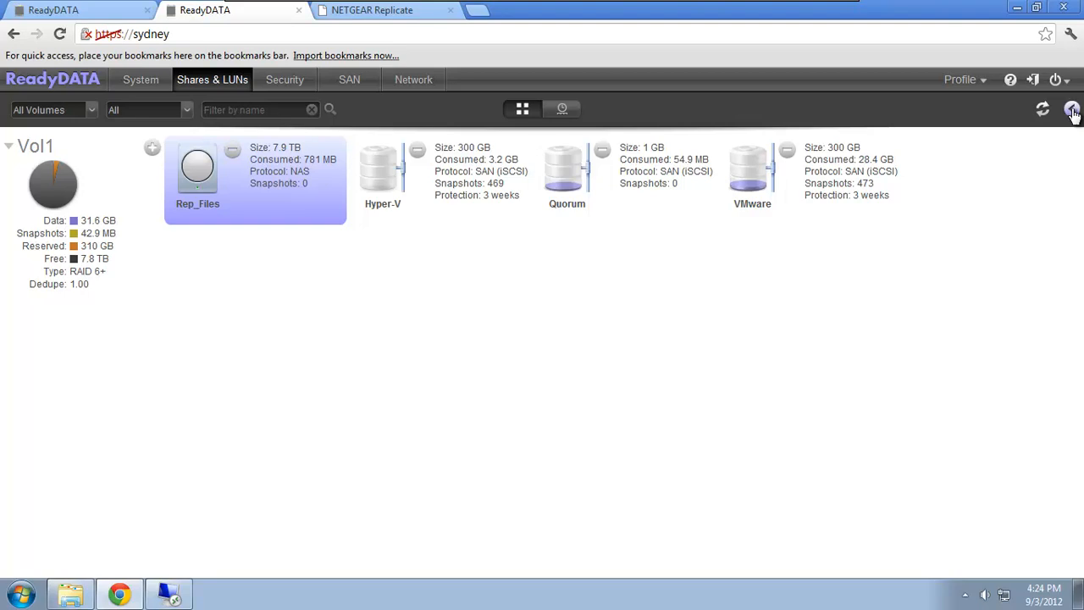
pyautogui.click(197, 169)
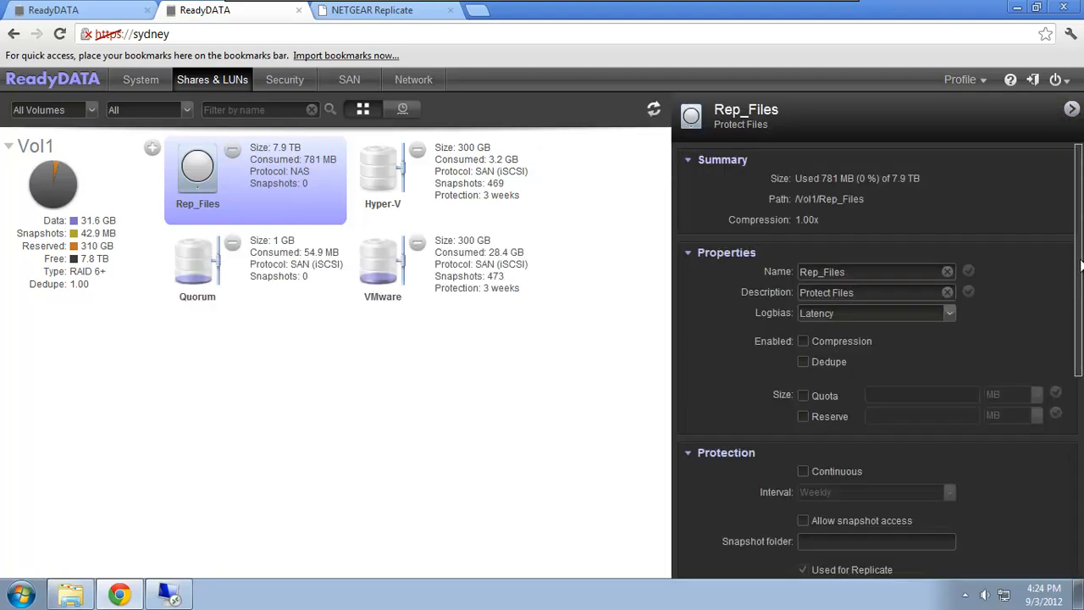
pyautogui.scroll(-3)
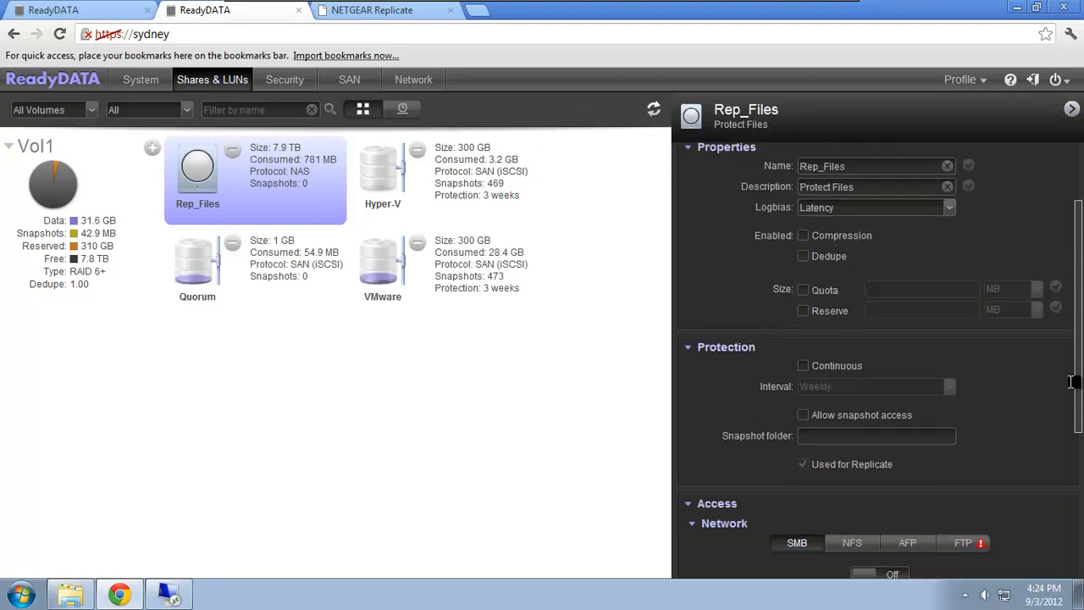
pyautogui.scroll(-3)
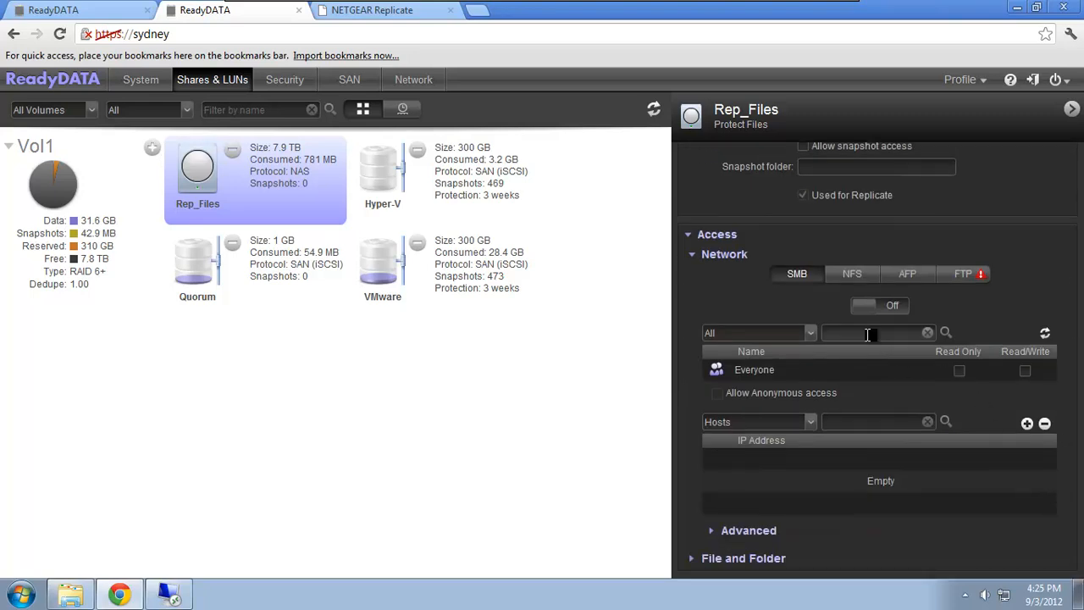
pyautogui.write('dom')
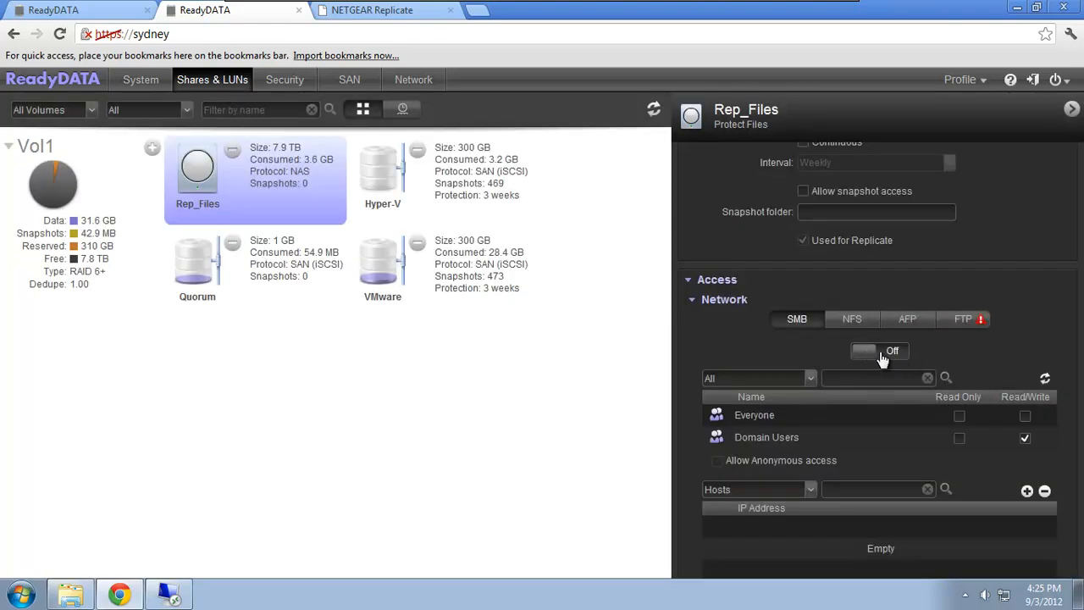
# Turn on SMB access for the Rep_Files share
pyautogui.click(879, 351)
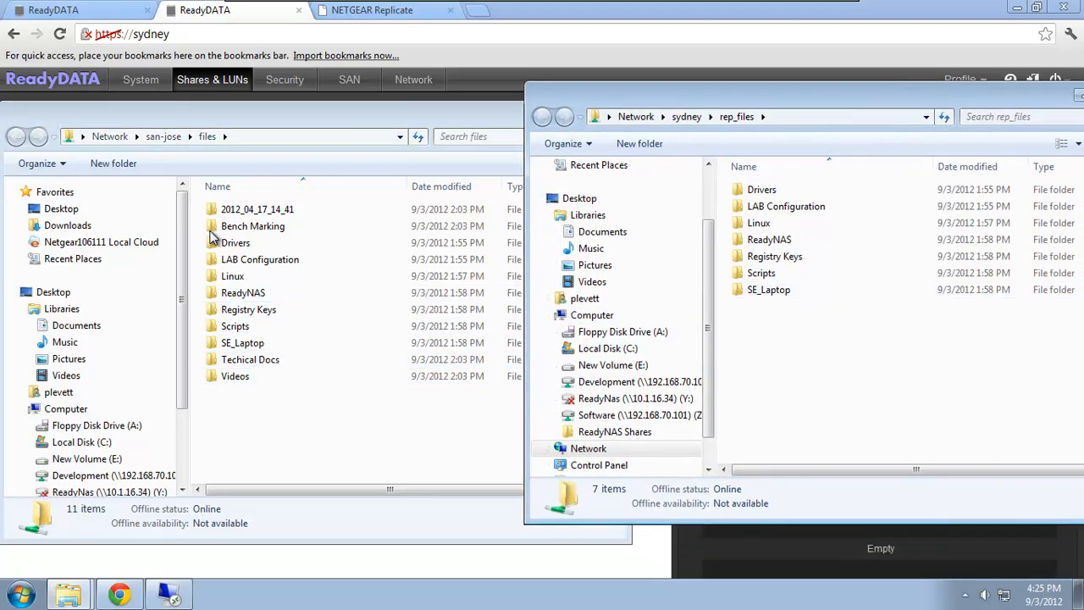
pyautogui.moveTo(855, 354)
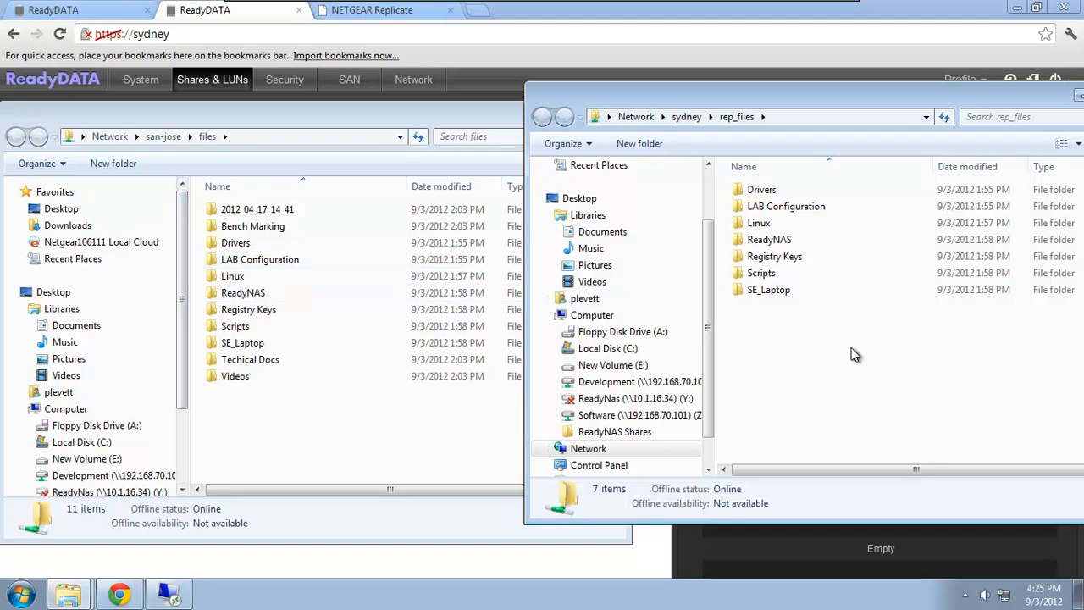
pyautogui.moveTo(851, 394)
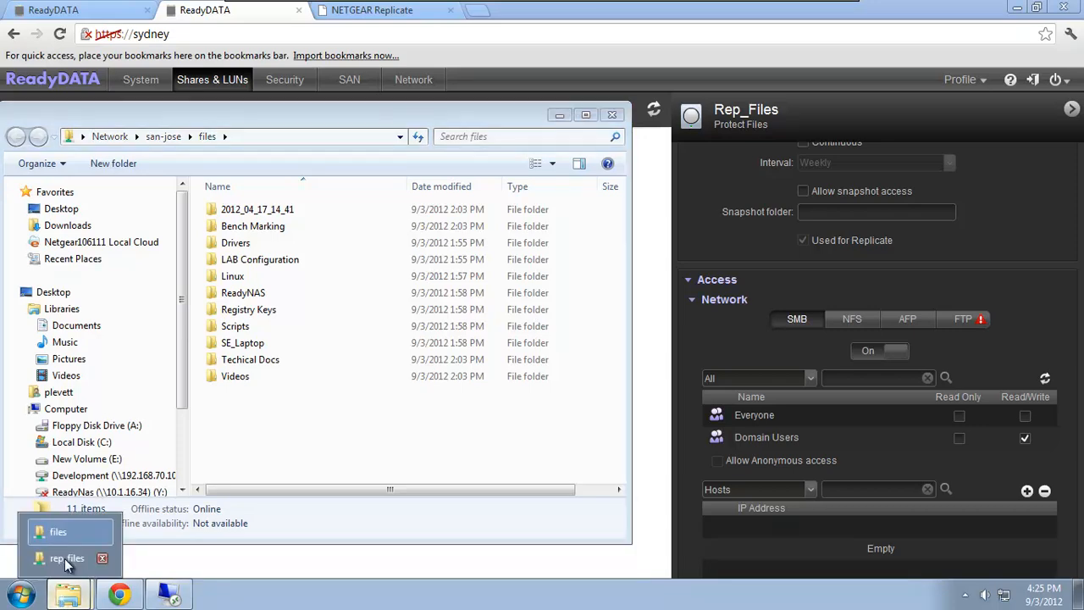
# Refresh the Sydney rep_files Explorer folder, still showing seven folders
pyautogui.click(67, 557)
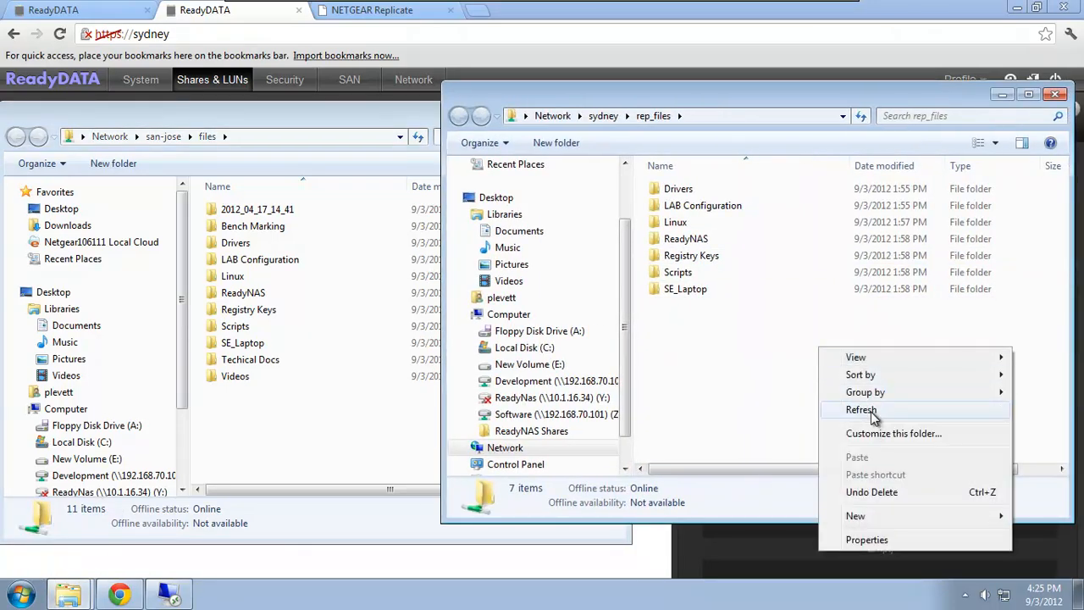
pyautogui.click(861, 409)
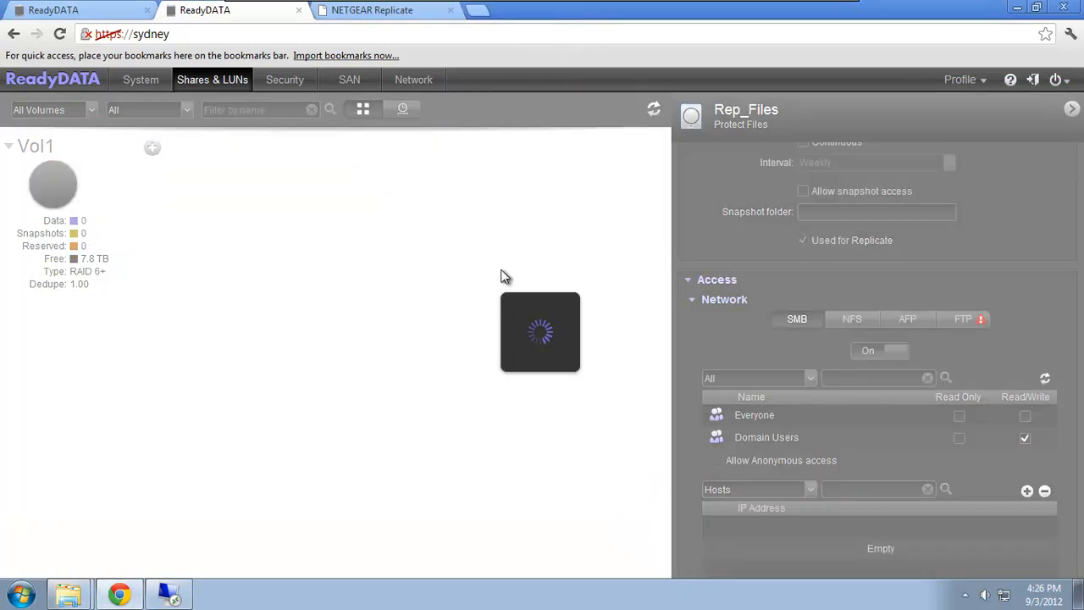
# Reload Sydney's share list so Rep_Files shows 3 snapshots and 2-hour protection
pyautogui.click(654, 110)
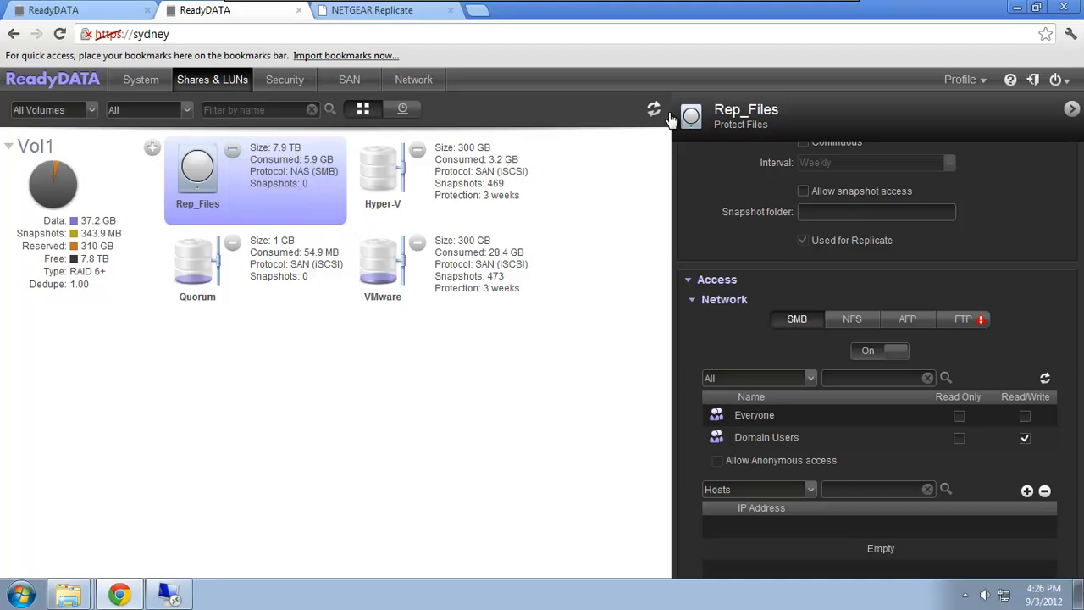
pyautogui.click(653, 110)
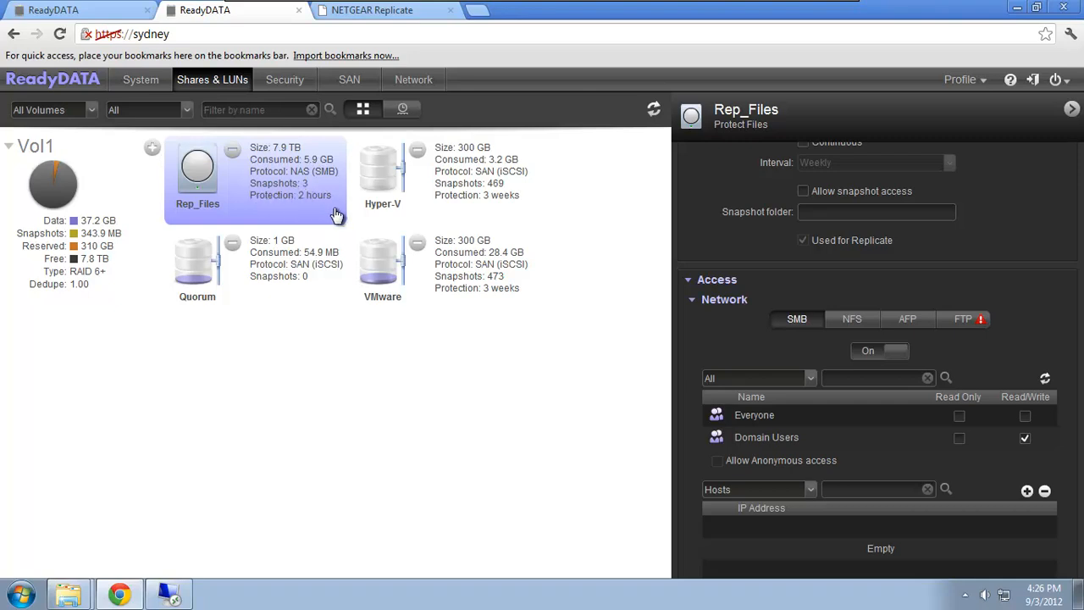
pyautogui.moveTo(330, 225)
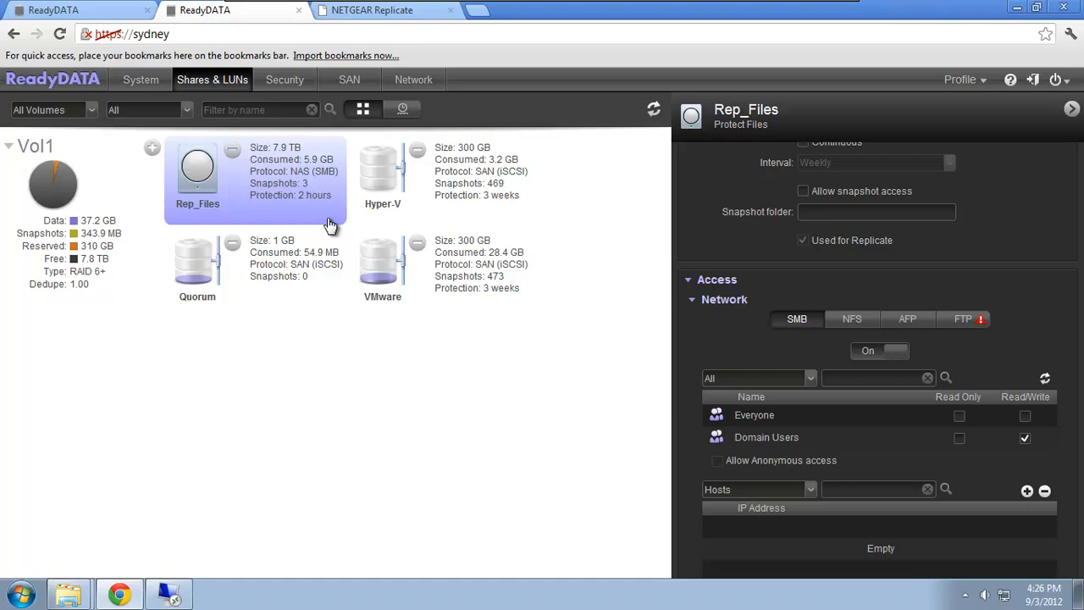
pyautogui.moveTo(187, 438)
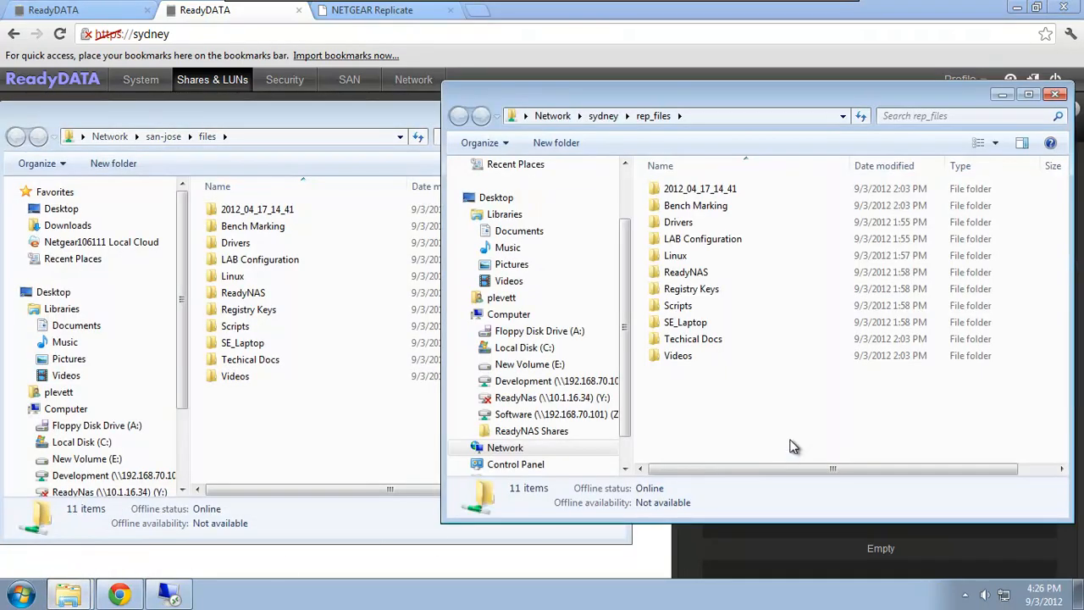
pyautogui.moveTo(326, 432)
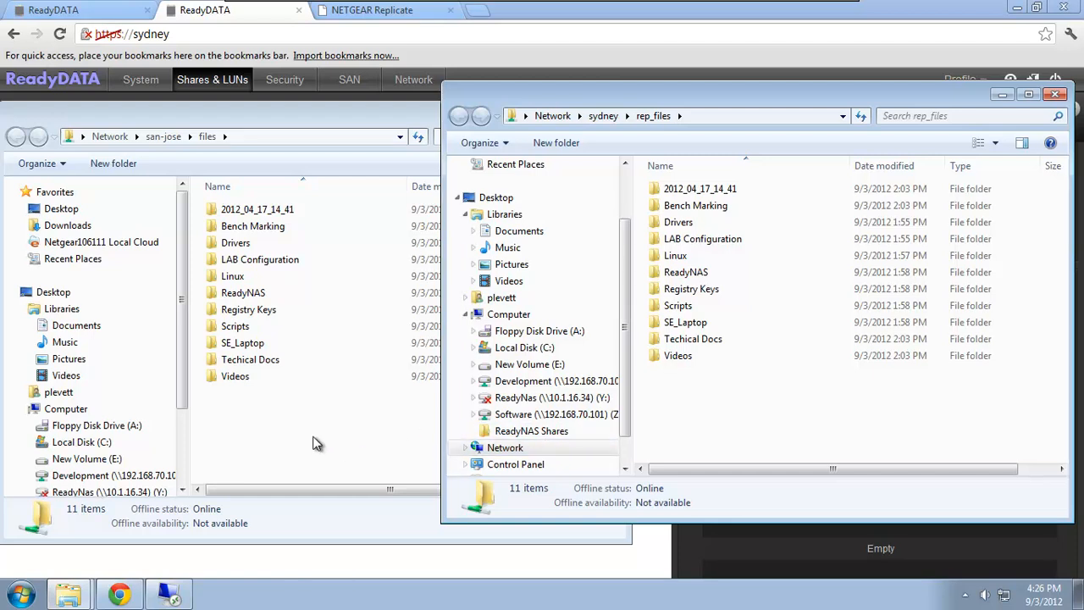
# Create important.txt in San-Jose's files folder and see it appear in Sydney's rep_files
pyautogui.rightClick(318, 443)
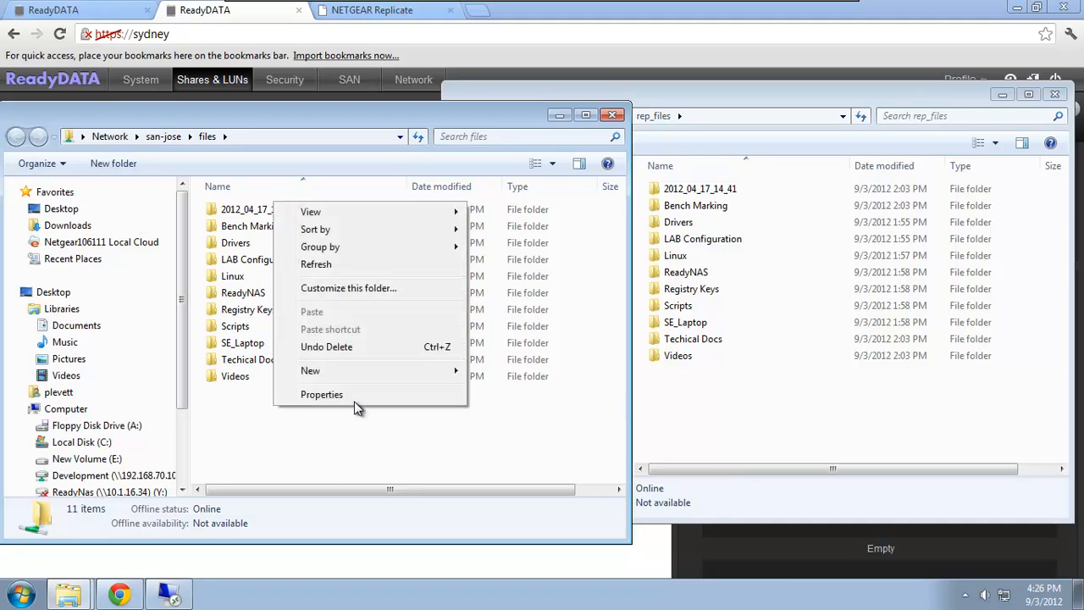
pyautogui.moveTo(381, 371)
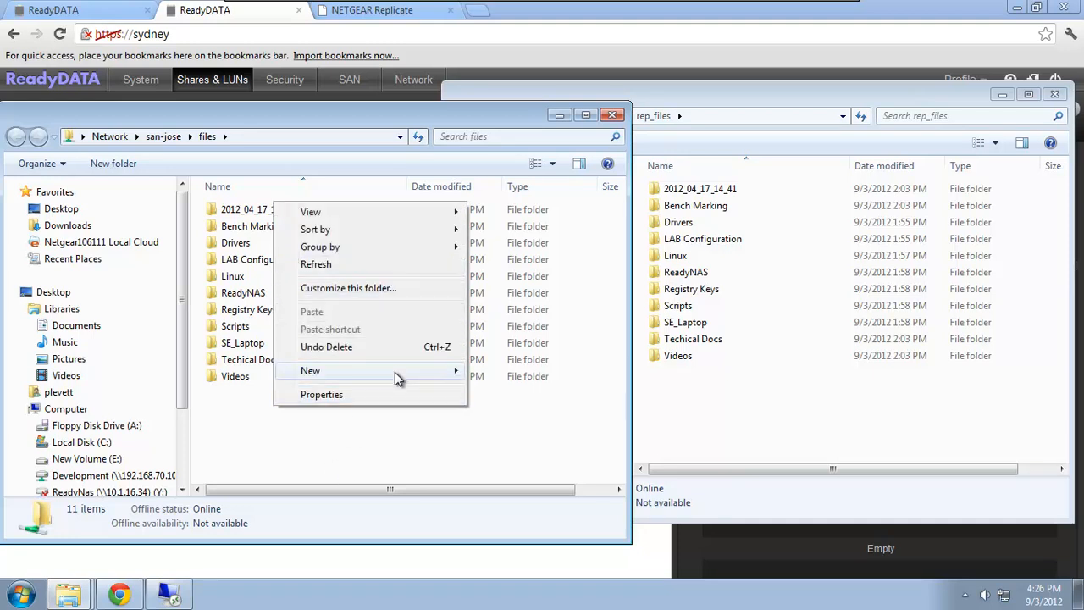
pyautogui.moveTo(546, 376)
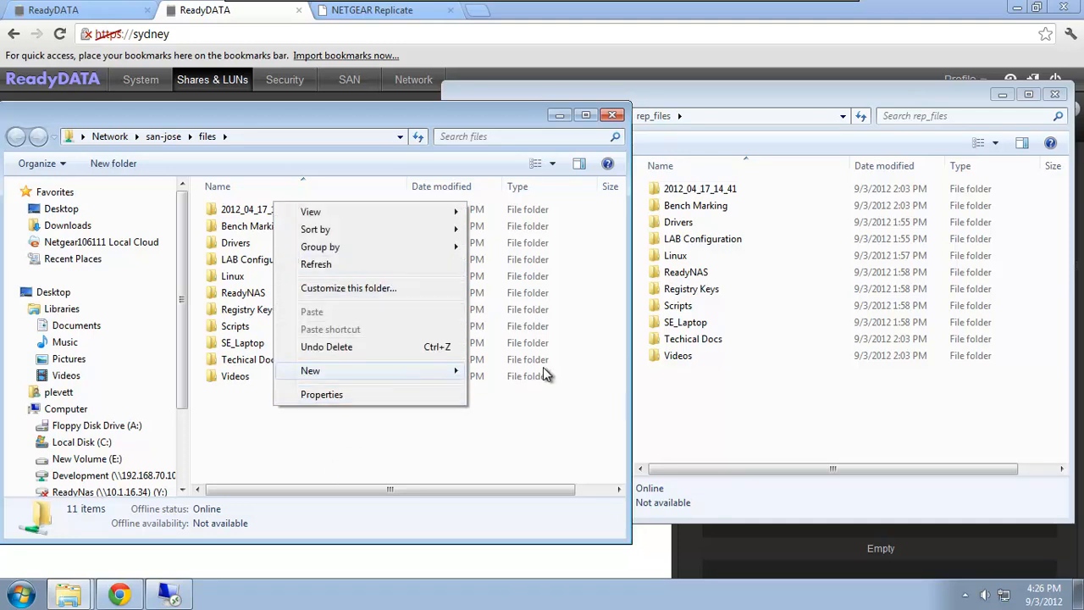
pyautogui.moveTo(310, 370)
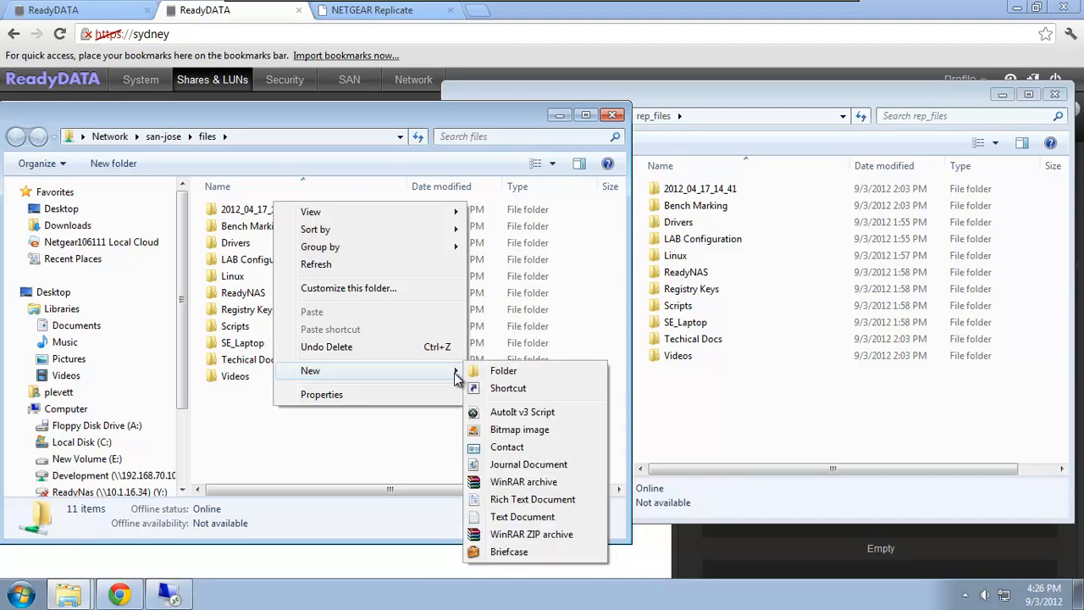
pyautogui.click(522, 517)
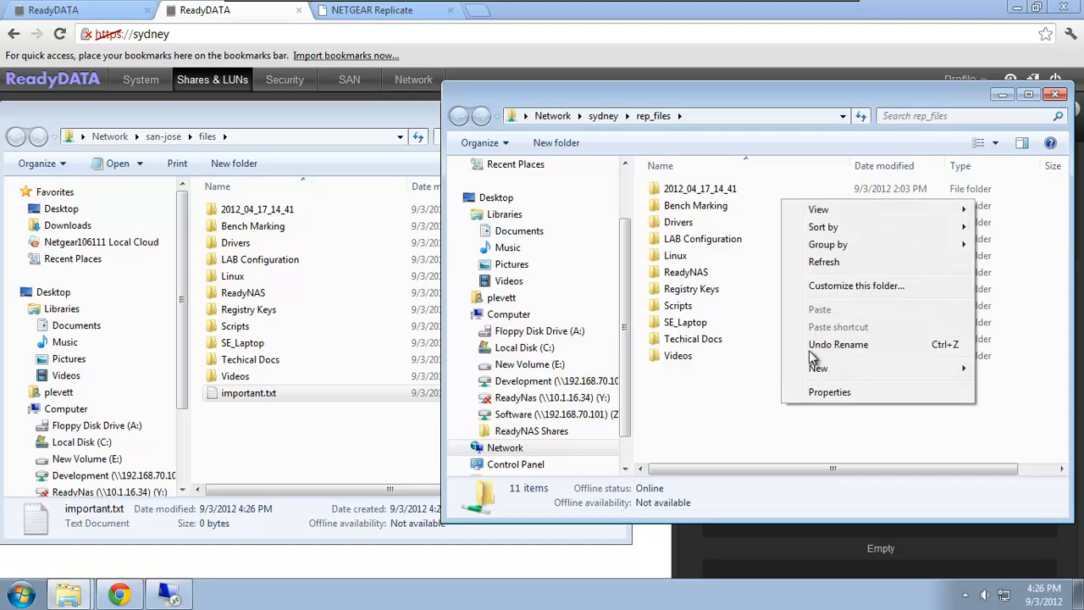
pyautogui.click(837, 344)
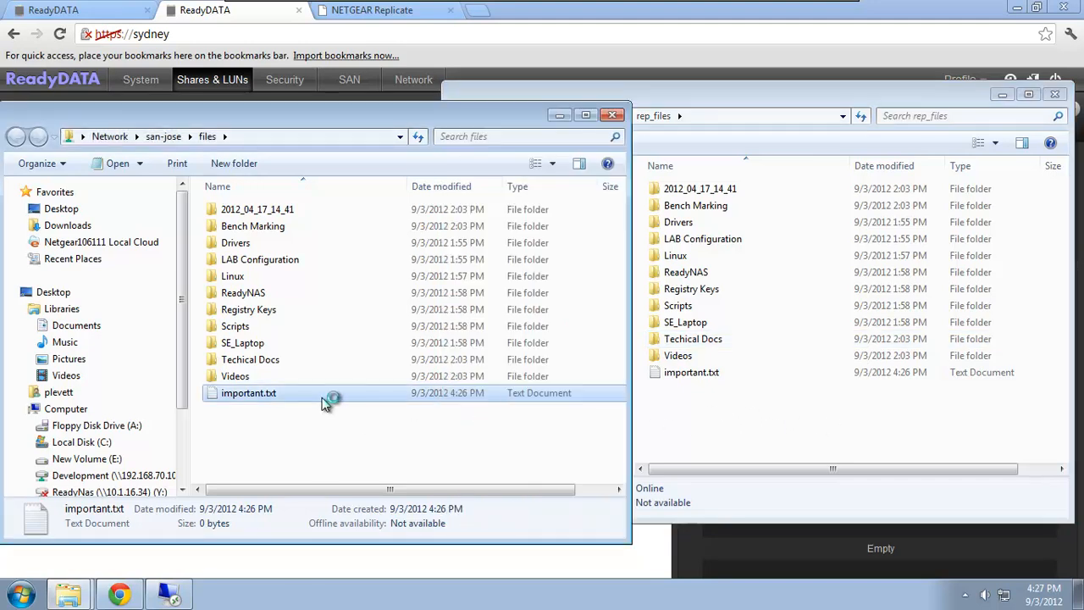
# Write 'this is important' into important.txt in Notepad and save on close
pyautogui.doubleClick(248, 392)
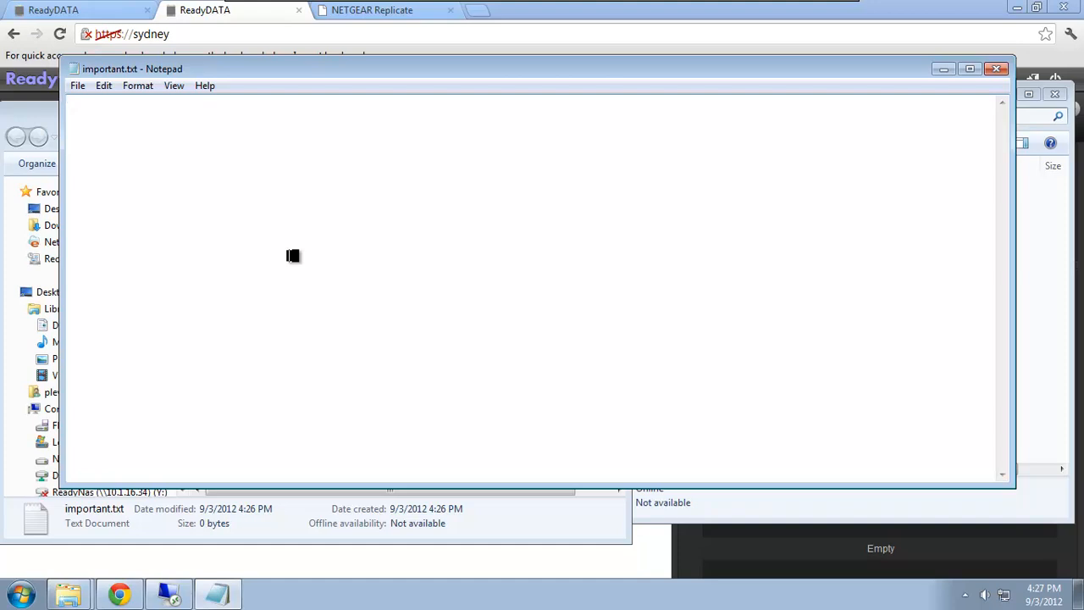
pyautogui.write('this is')
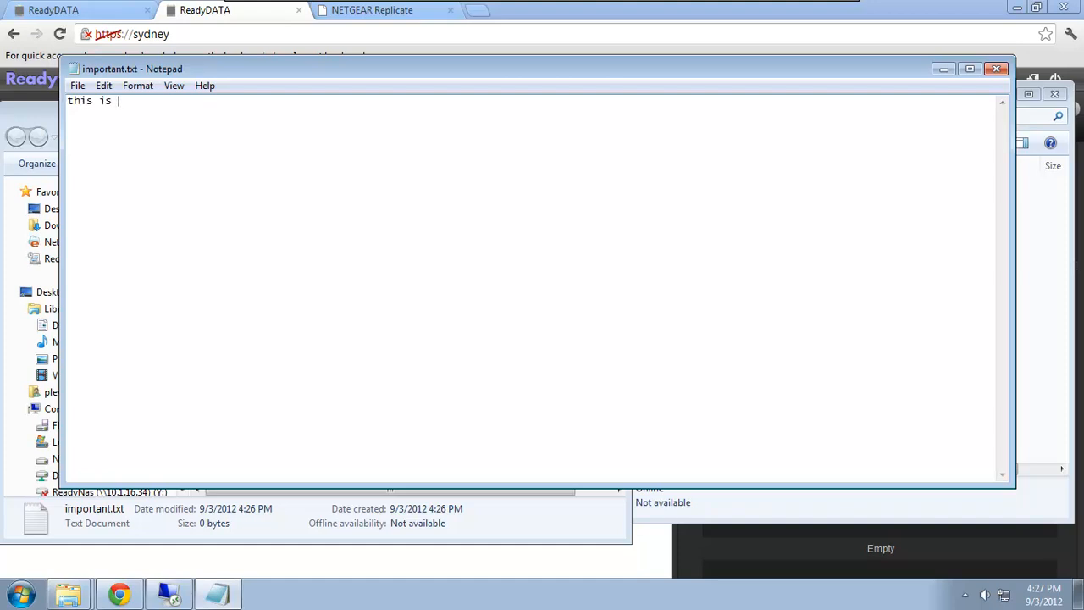
pyautogui.write('important')
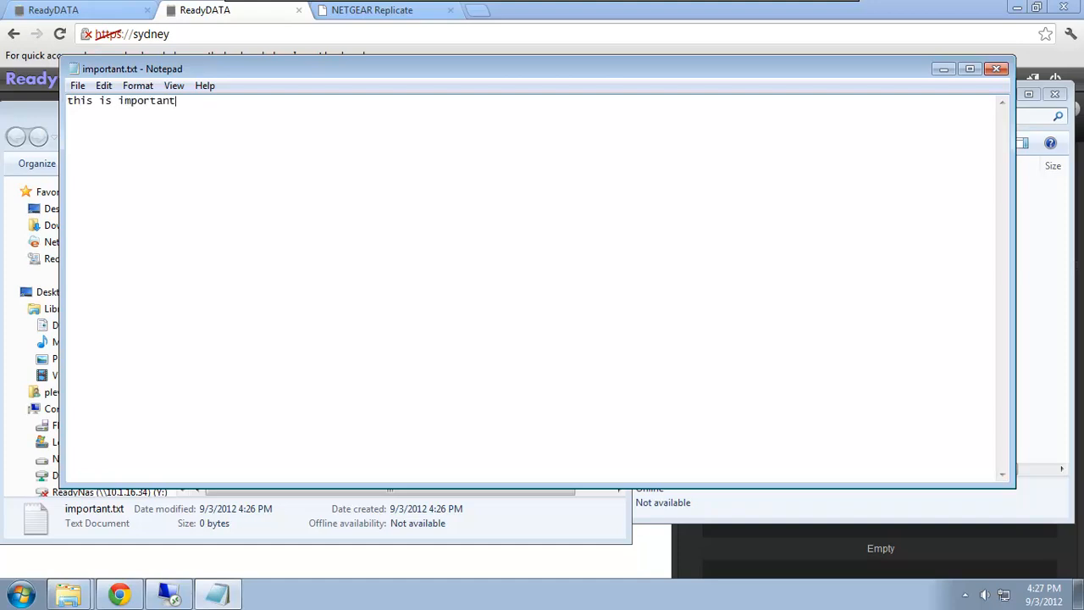
pyautogui.click(995, 69)
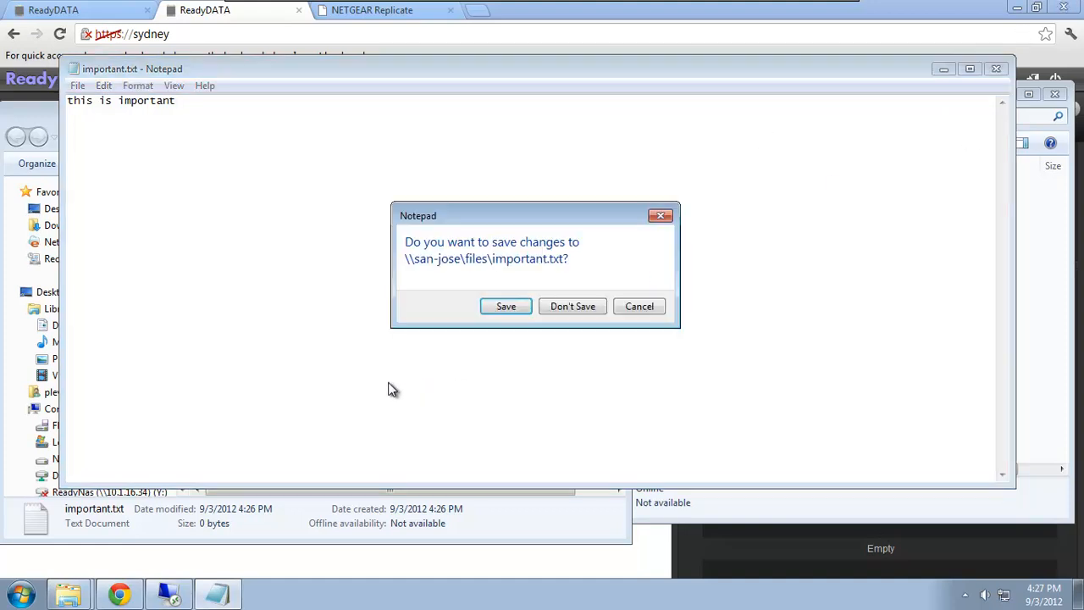
pyautogui.click(571, 306)
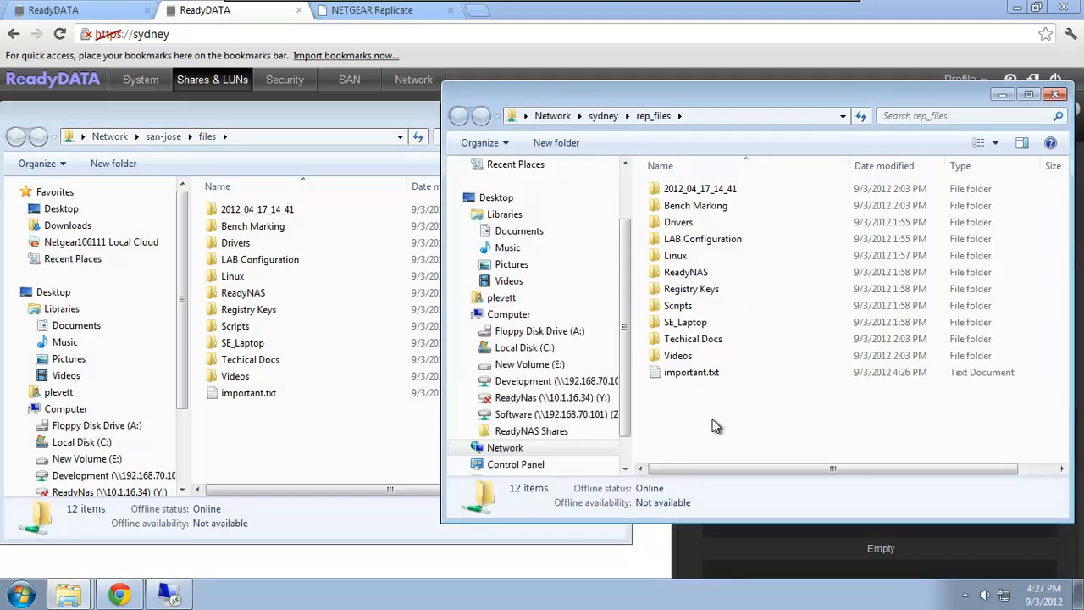
pyautogui.moveTo(720, 421)
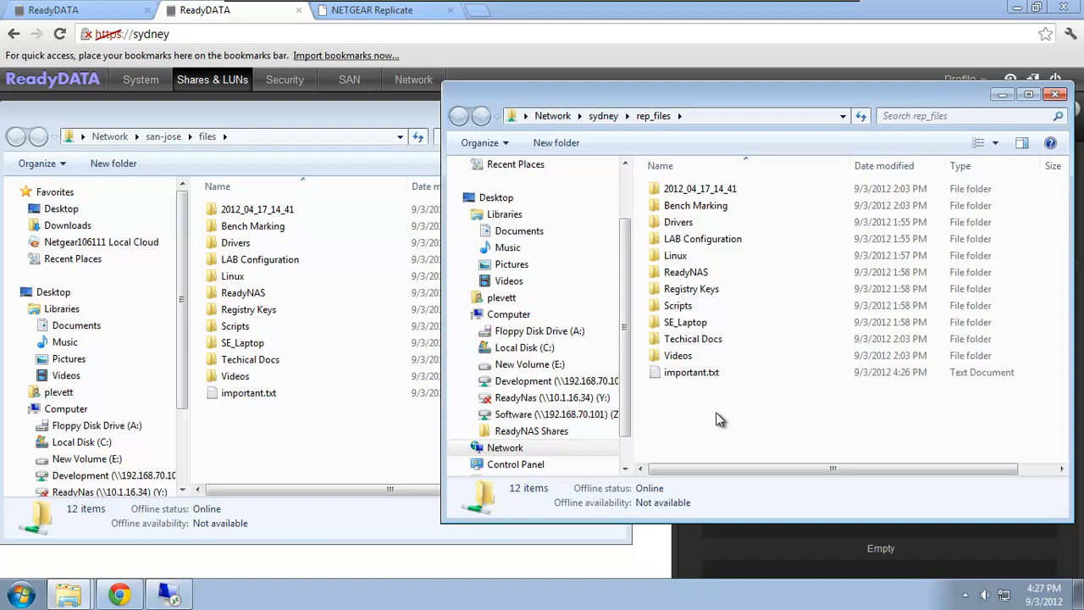
# Refresh Sydney's rep_files and confirm important.txt now reads "this is important" (17 bytes, 4:27 PM)
pyautogui.rightClick(719, 419)
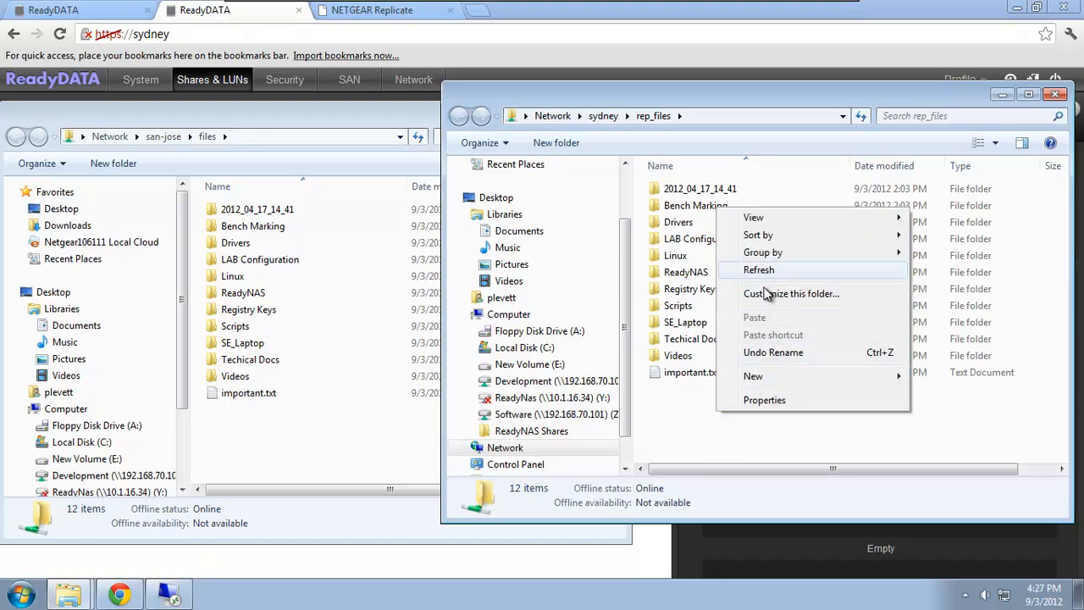
pyautogui.click(759, 269)
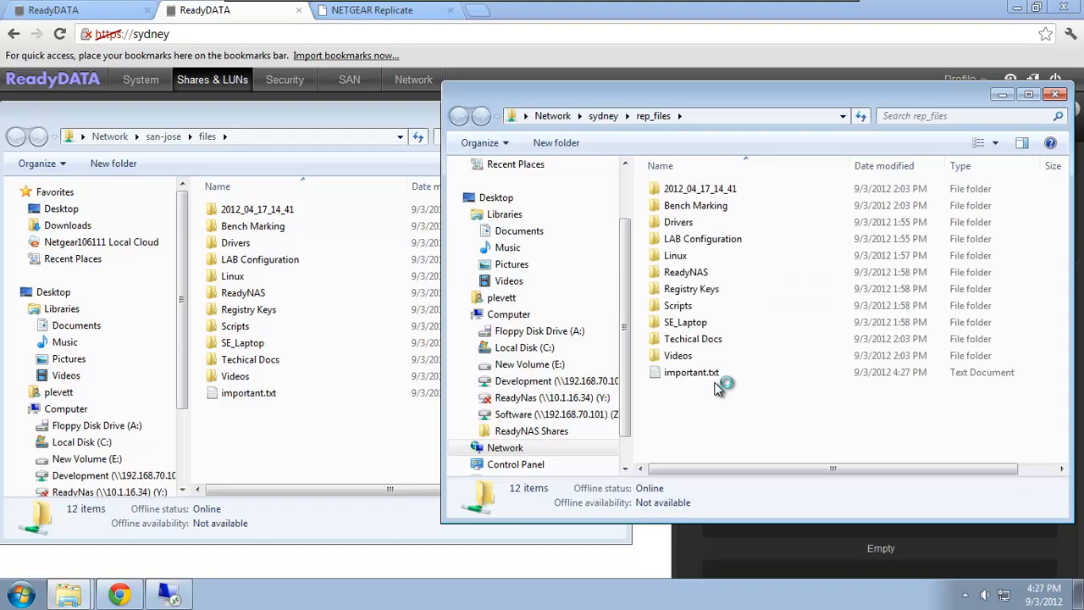
pyautogui.moveTo(699, 377)
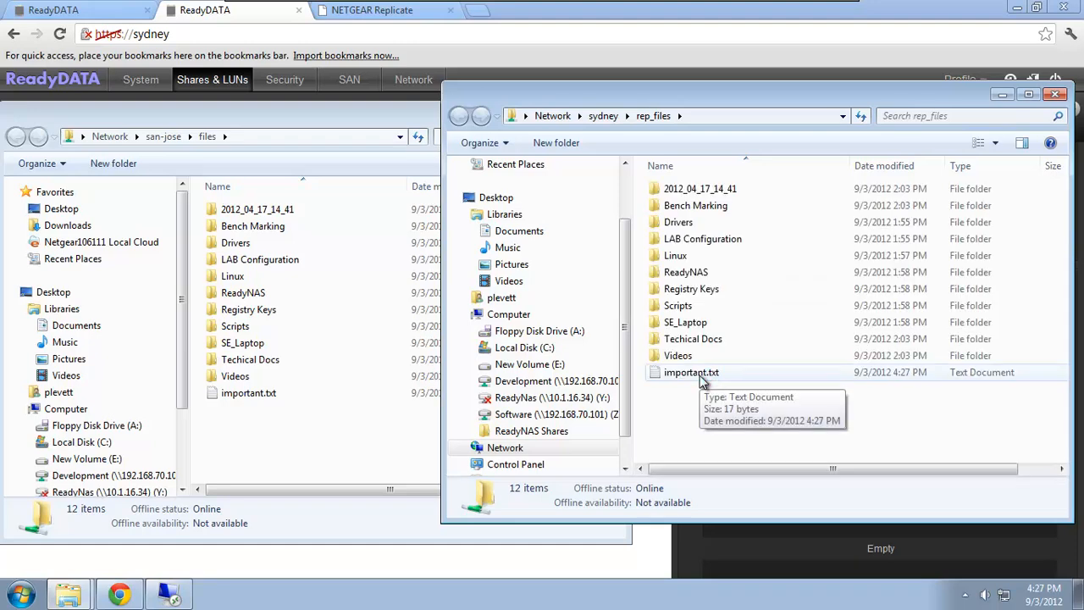
pyautogui.doubleClick(691, 371)
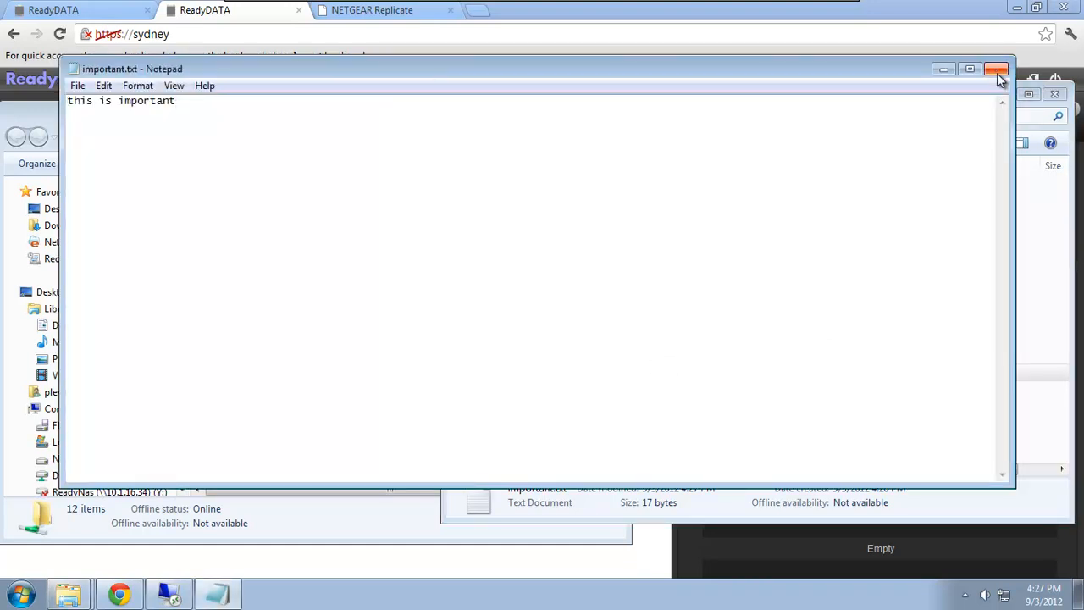
pyautogui.click(995, 69)
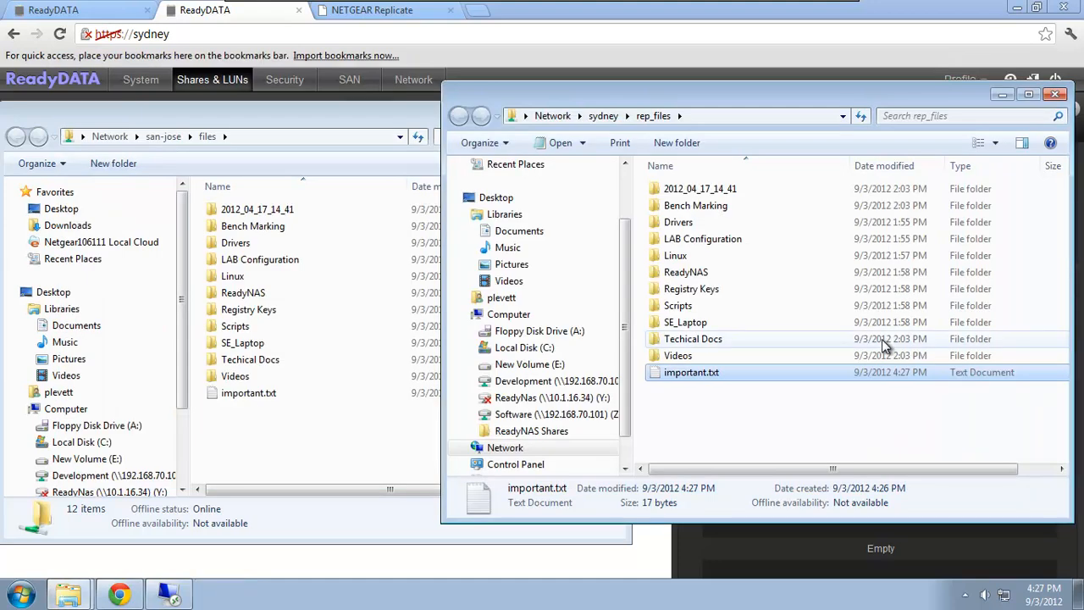